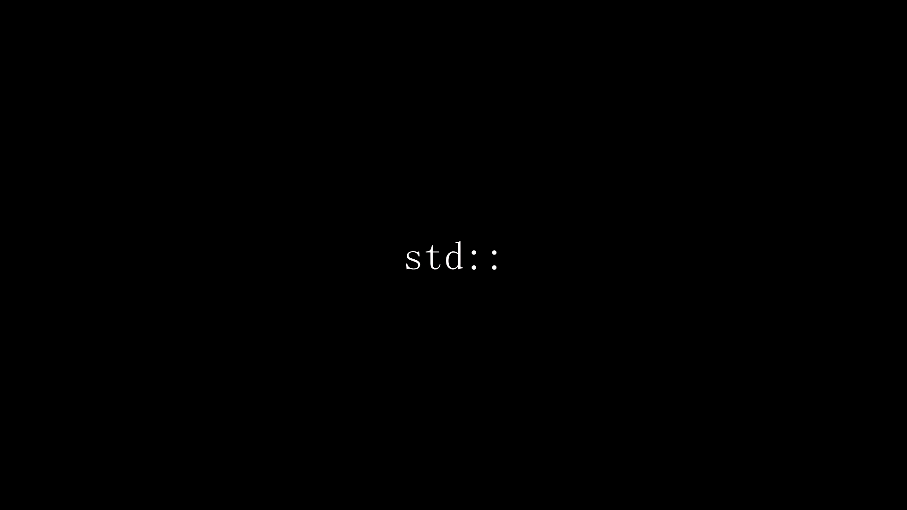
# - Select and delete all the earlier while and repeat loop code in main.lua
pyautogui.write('cout << ""')
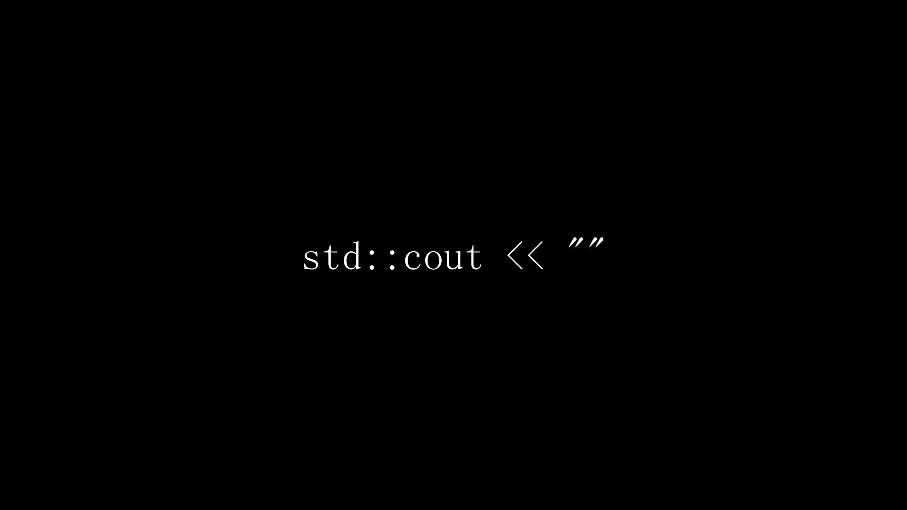
pyautogui.write('<< std::endl;')
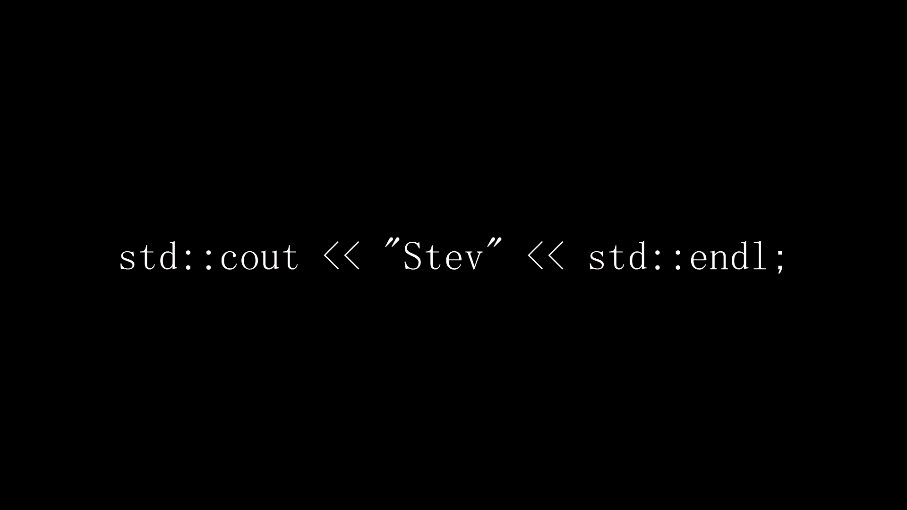
pyautogui.write("e's teache")
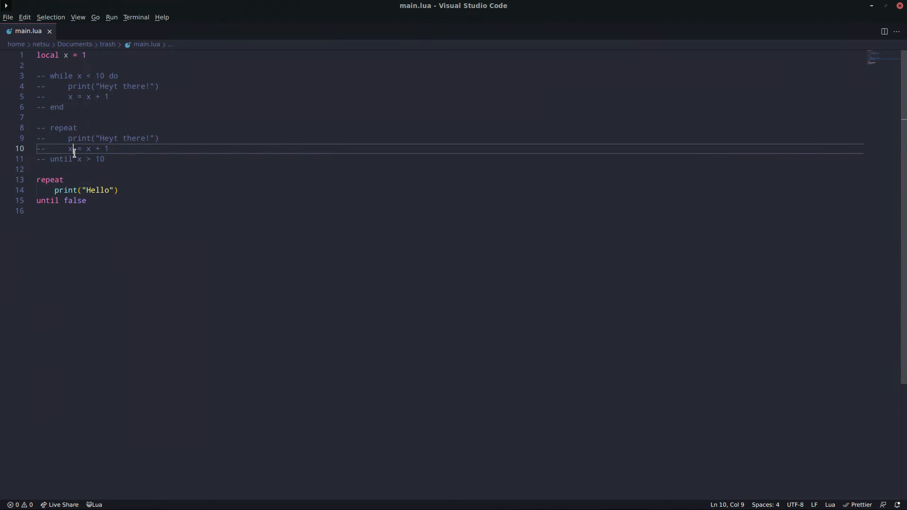
pyautogui.click(120, 191)
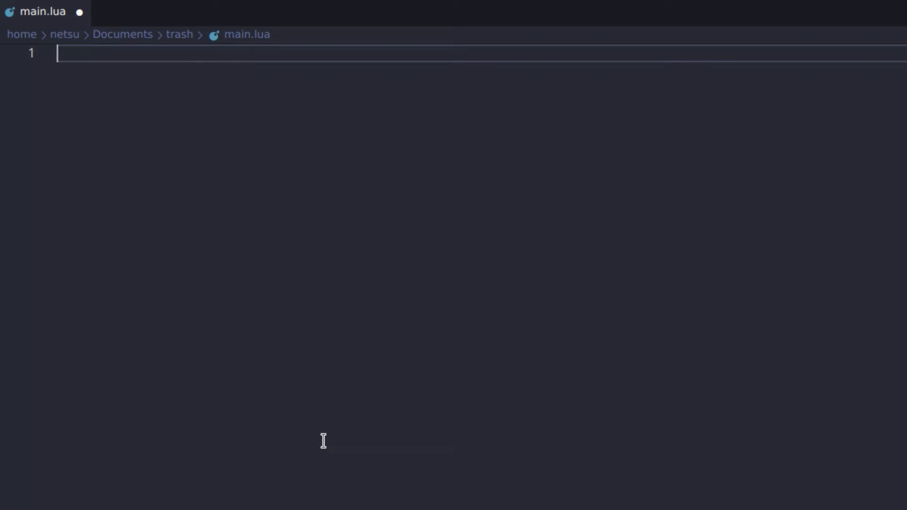
# - Write a single io.read() call, run main.lua and enter the test text 'asdsada'
pyautogui.write('io')
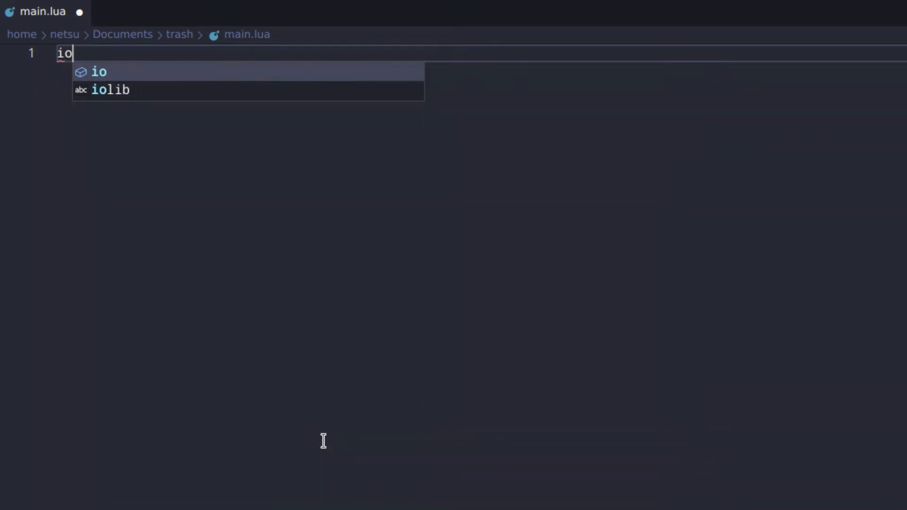
pyautogui.write('.read(')
pyautogui.write('lua main.lua ')
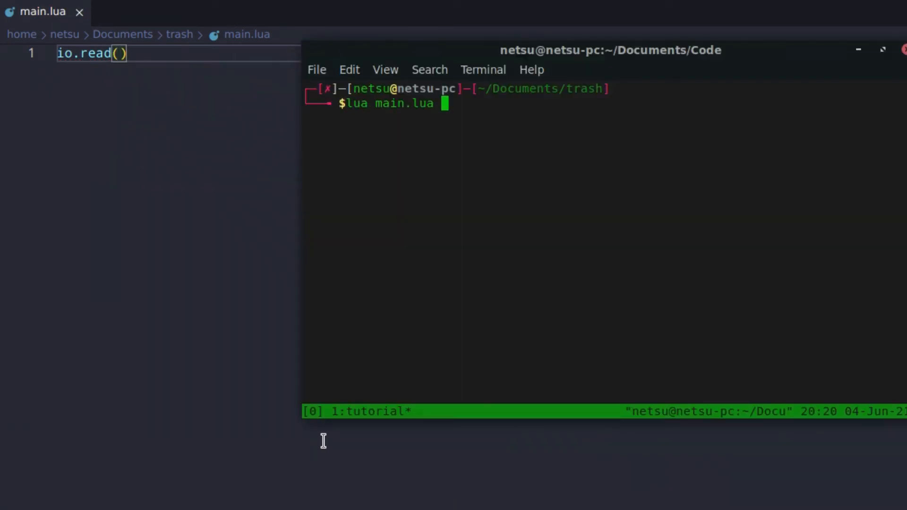
pyautogui.write('asdsada')
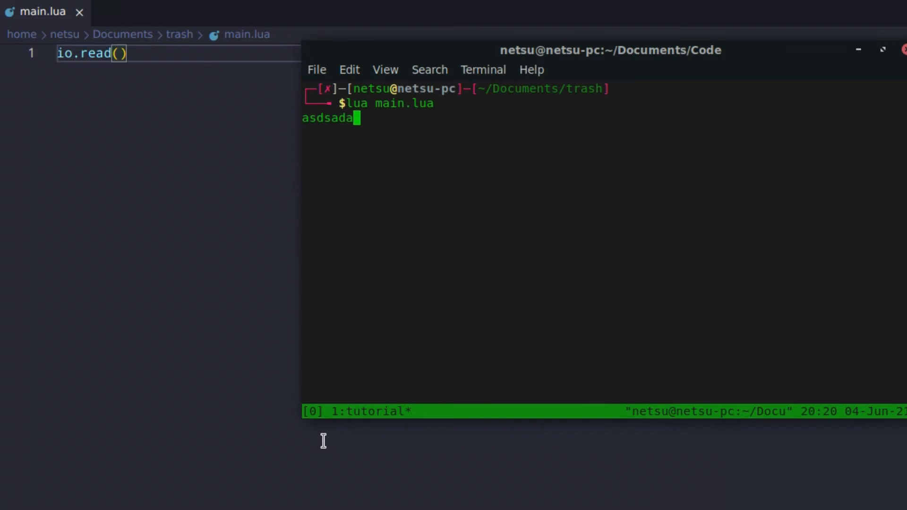
pyautogui.press('Return')
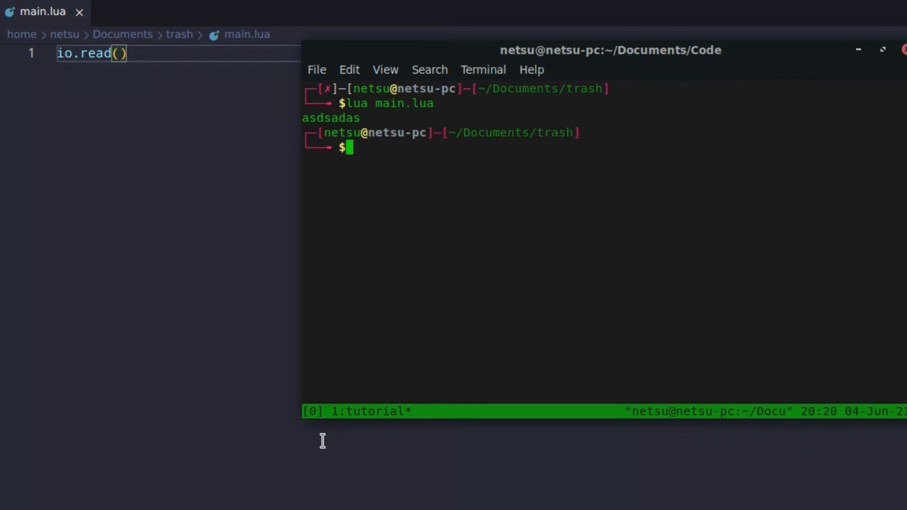
pyautogui.click(65, 52)
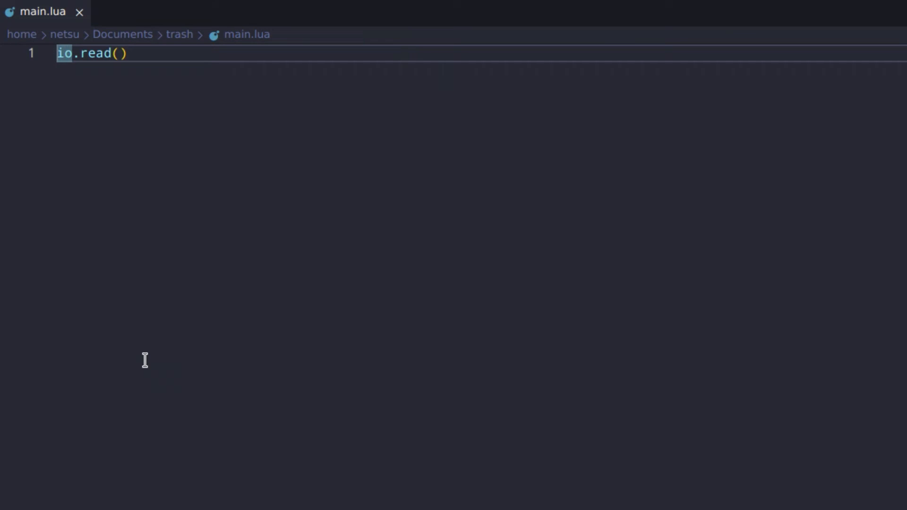
# - Add a print("What is 10 + 5?") prompt above local ans = io.read()
pyautogui.write('local ans =')
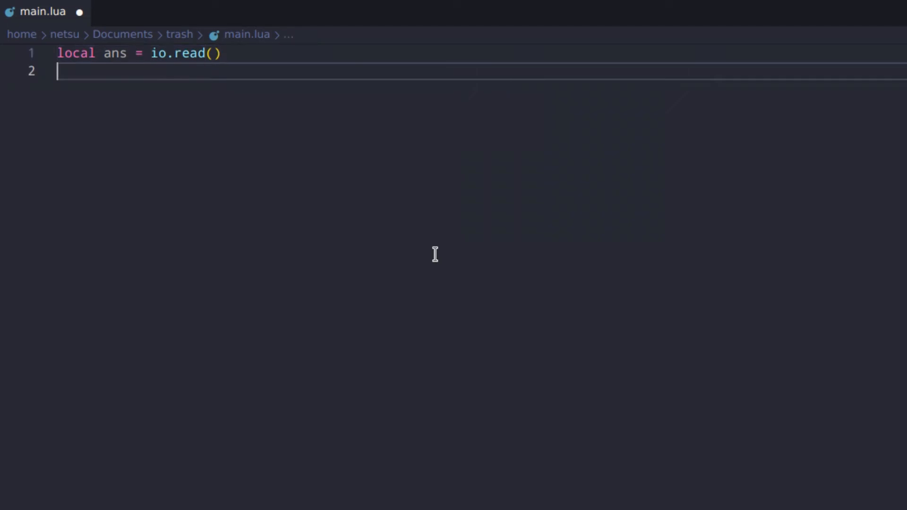
pyautogui.write('print(ans')
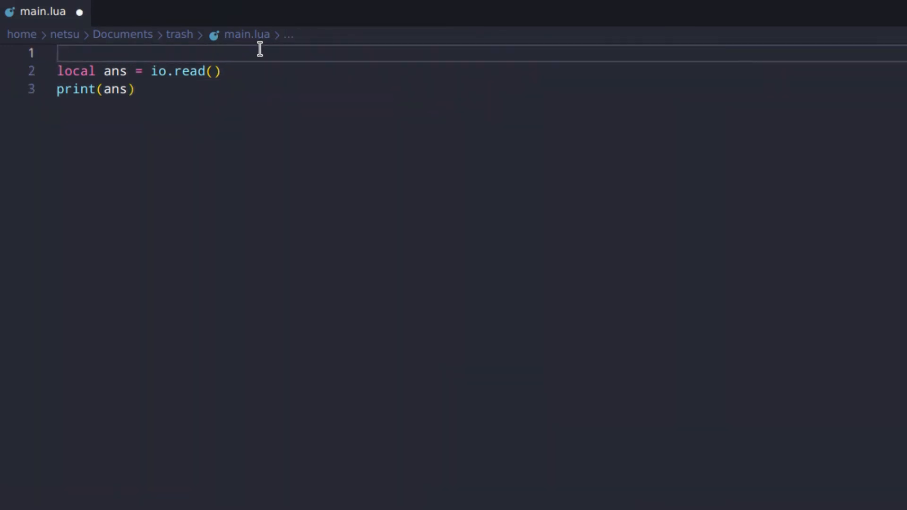
pyautogui.write('print("")')
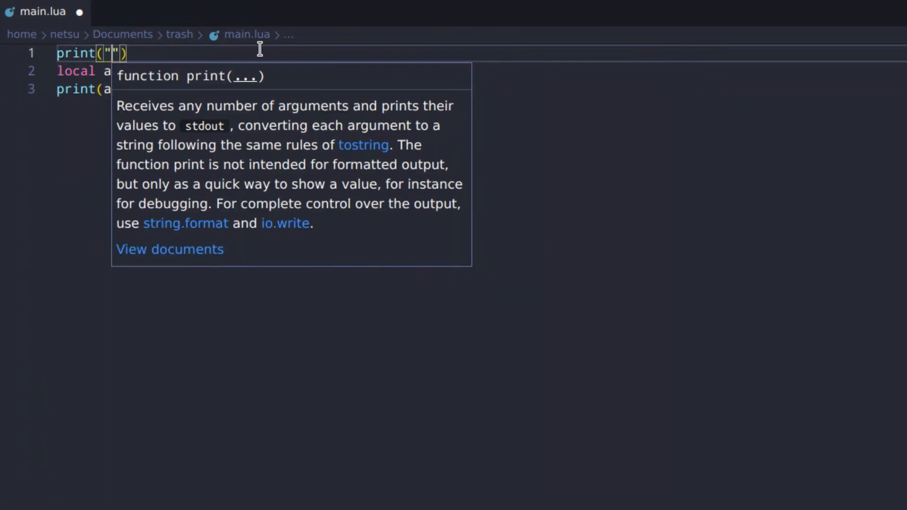
pyautogui.write('What is')
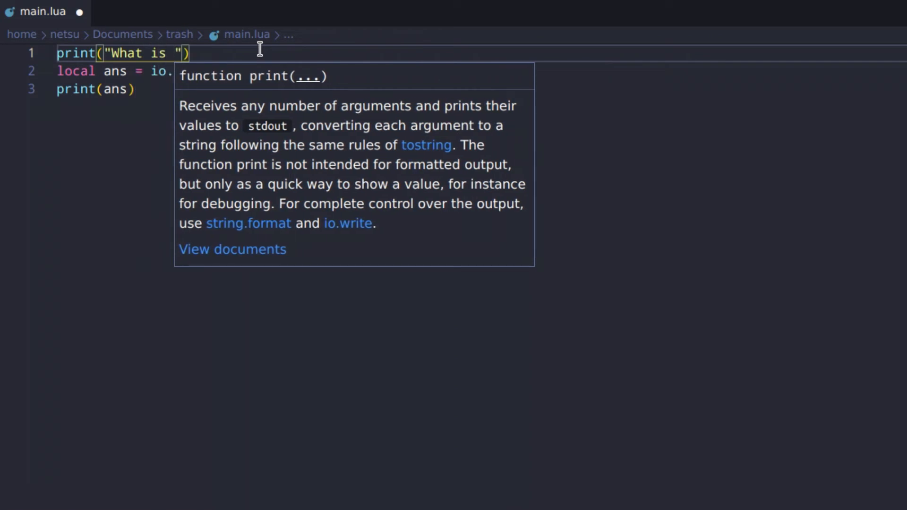
pyautogui.write('0 + 5')
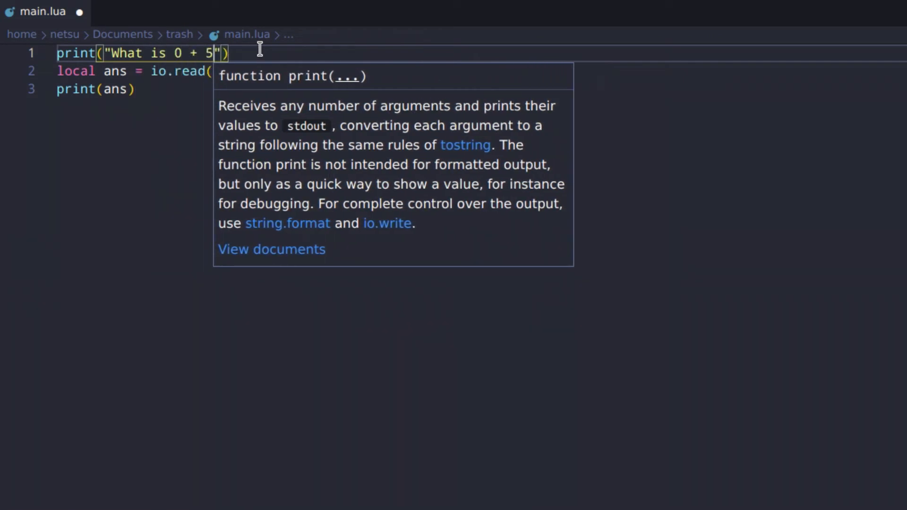
pyautogui.write('?')
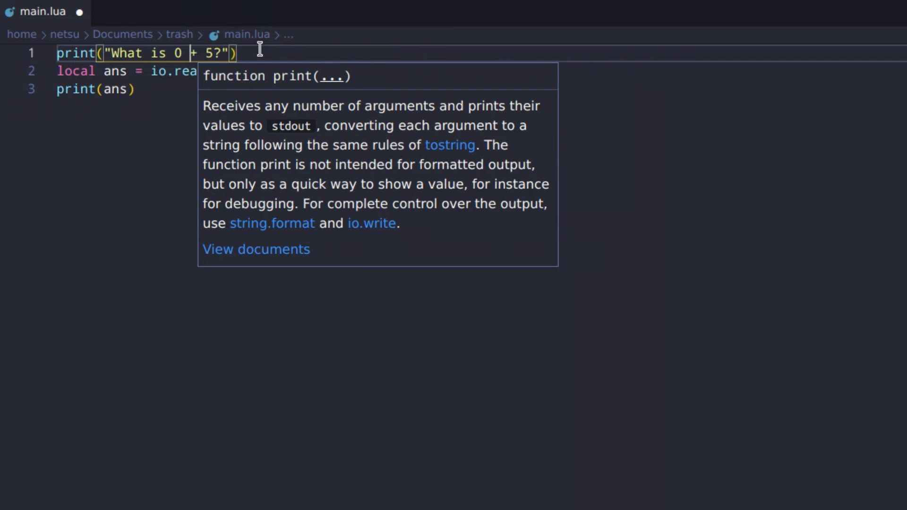
pyautogui.write('1')
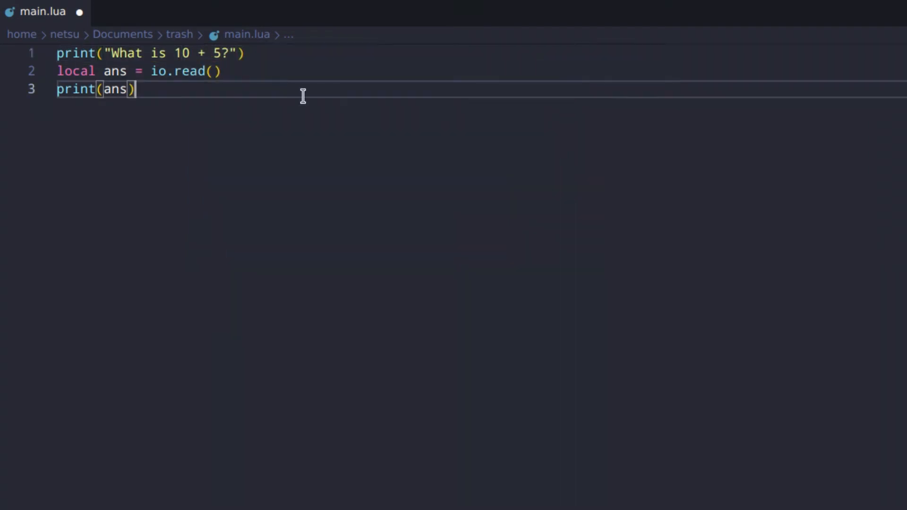
# - Change the final print to "\nYour Answer: " .. ans
pyautogui.click(104, 89)
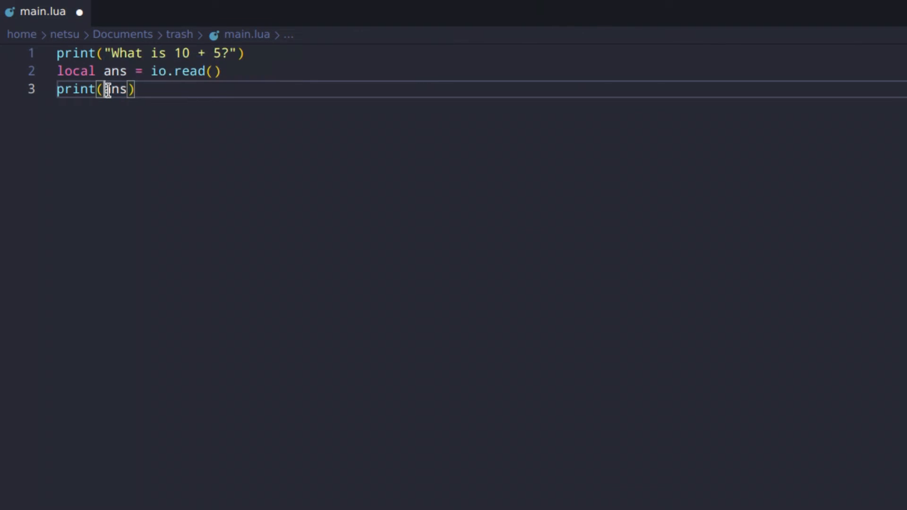
pyautogui.doubleClick(113, 89)
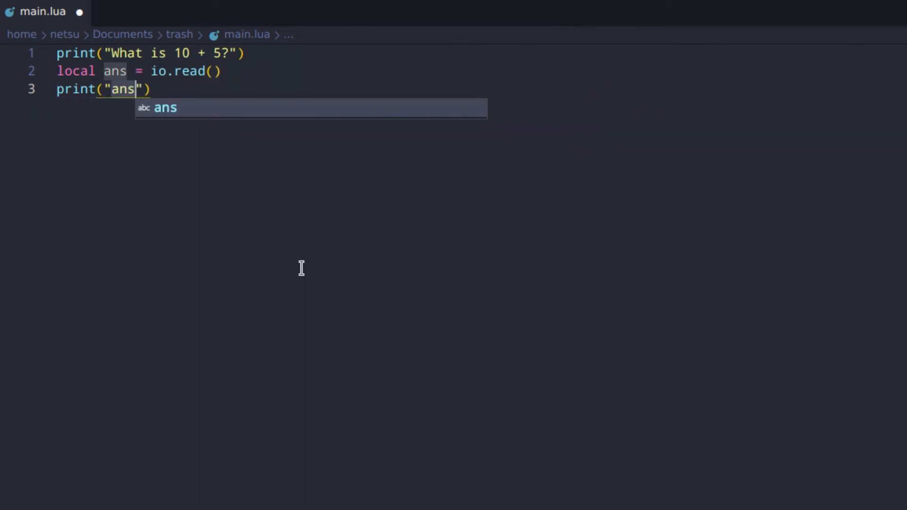
pyautogui.press('BackSpace')
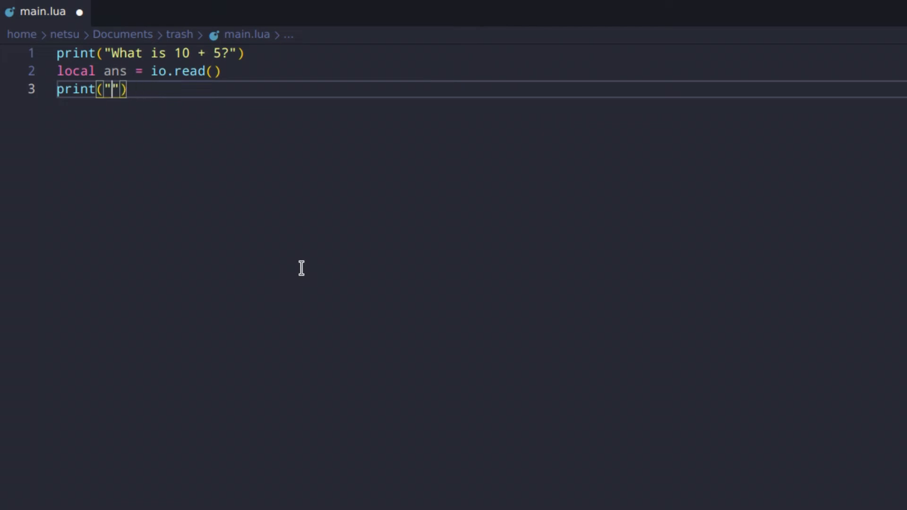
pyautogui.write('\\n')
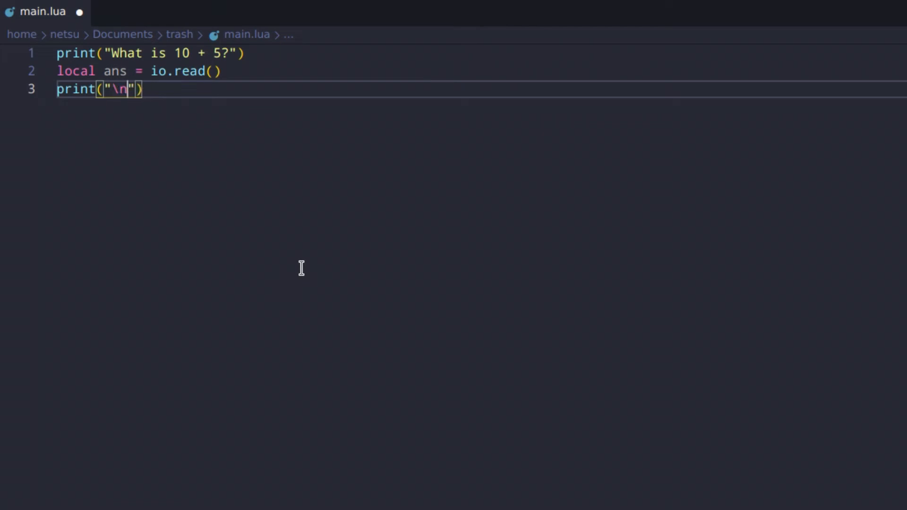
pyautogui.write('Your Answer:')
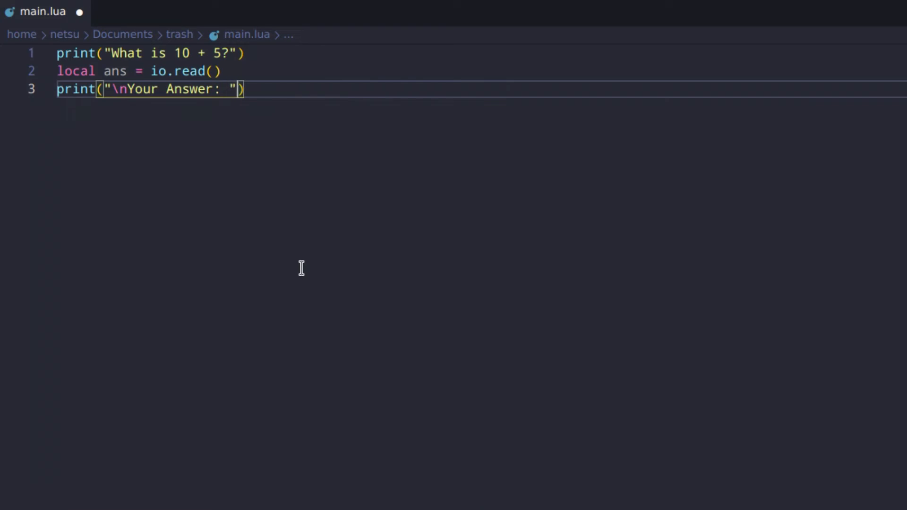
pyautogui.write('.. ans')
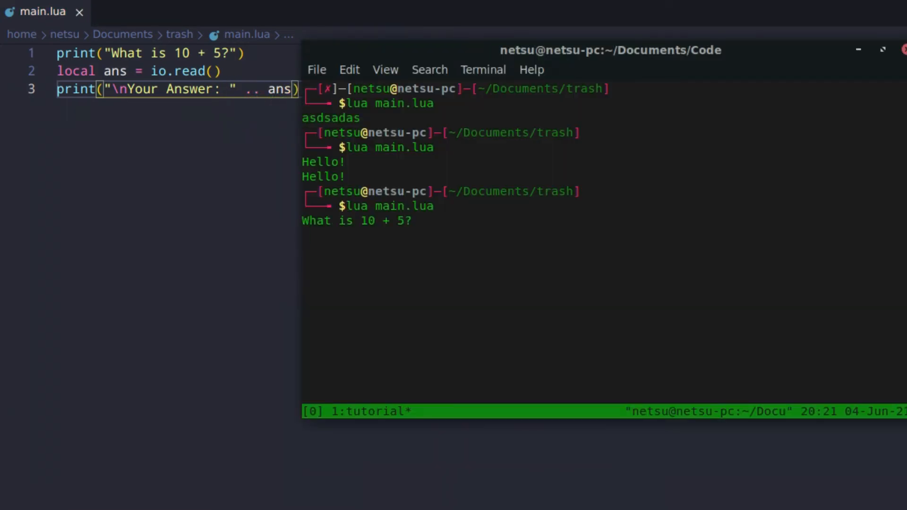
# - Run the quiz twice, answering 9 and then 15
pyautogui.write('9')
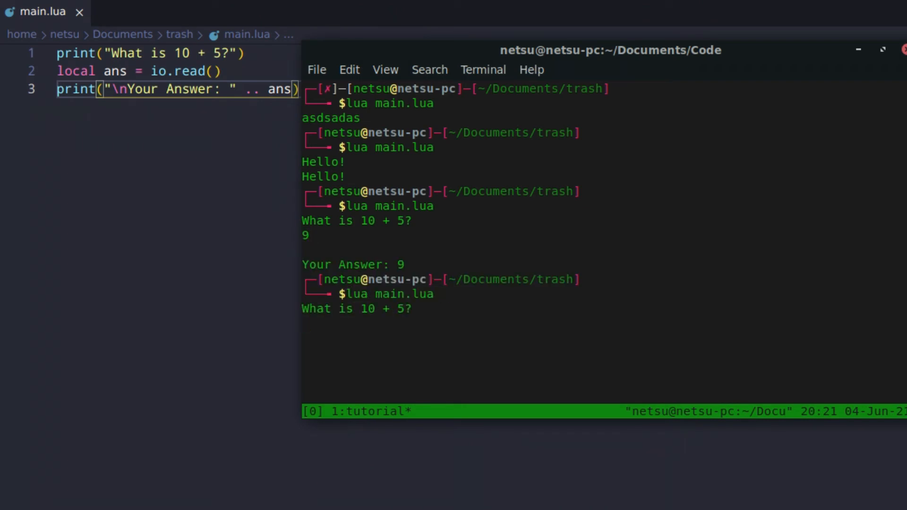
pyautogui.write('15')
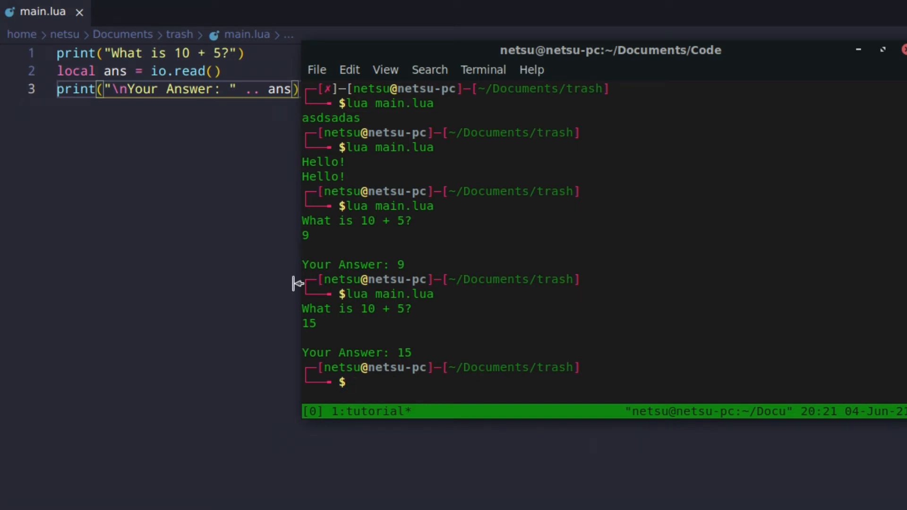
pyautogui.moveTo(298, 315)
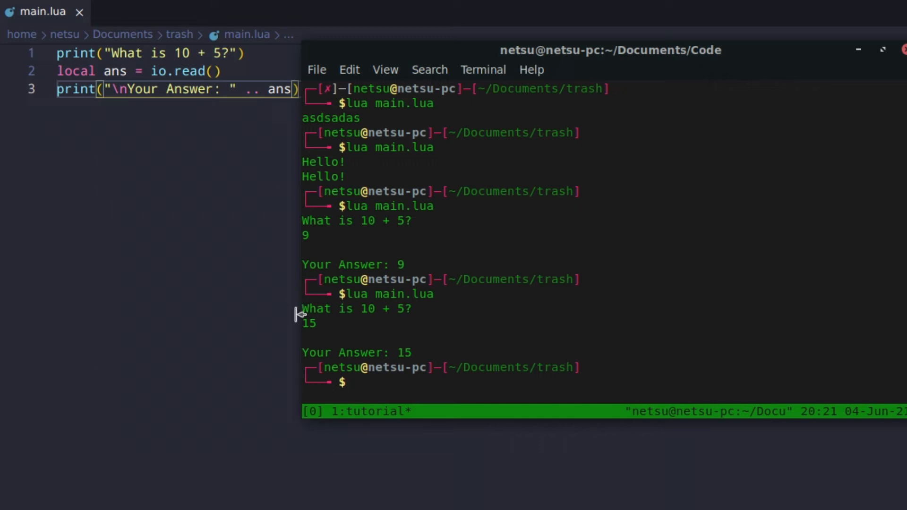
pyautogui.moveTo(225, 171)
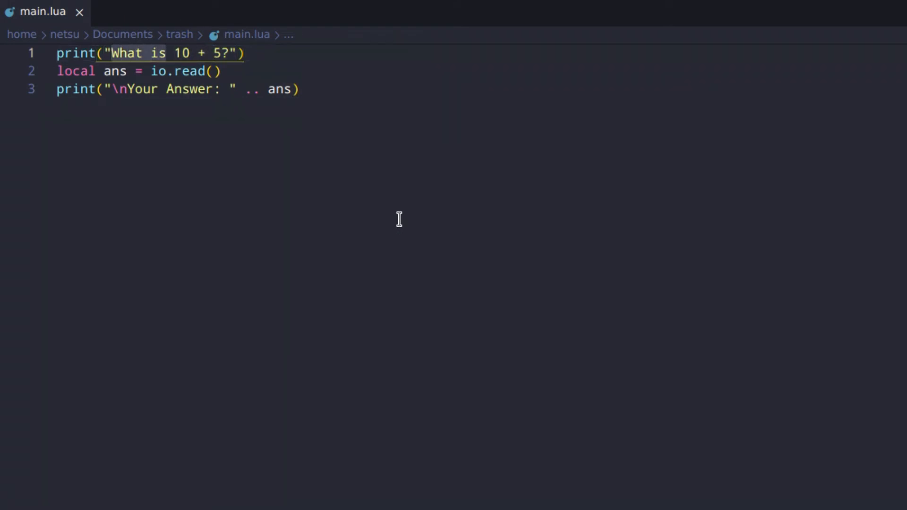
# - Switch the prompt to io.write("Input 10 + 5: ") and rerun the script, answering 15
pyautogui.write('Input')
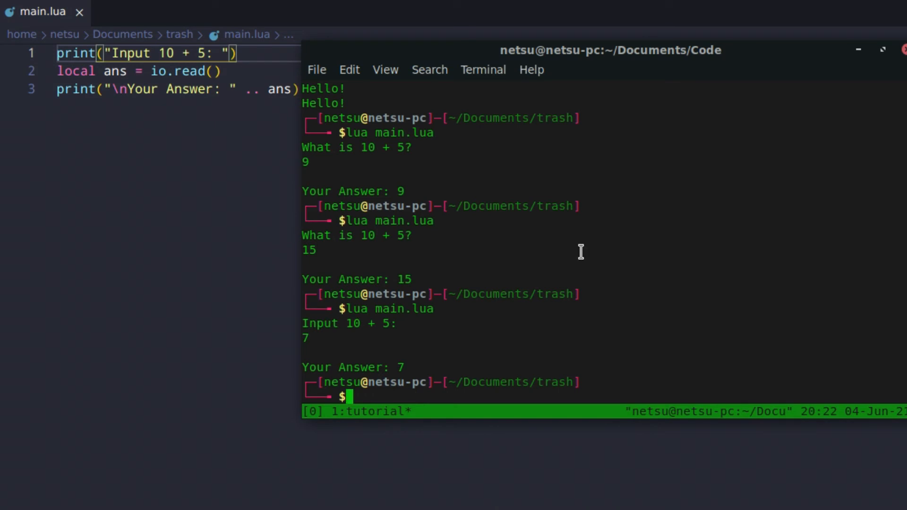
pyautogui.moveTo(374, 337)
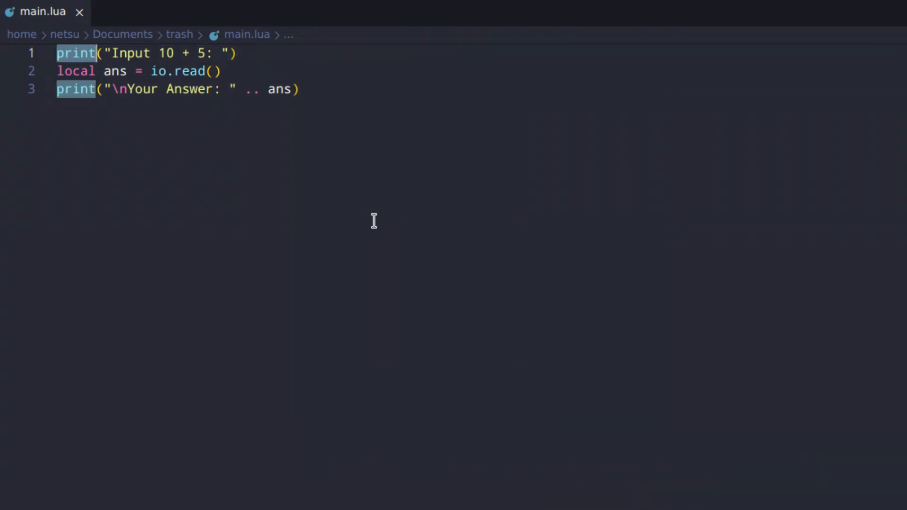
pyautogui.write('io.write')
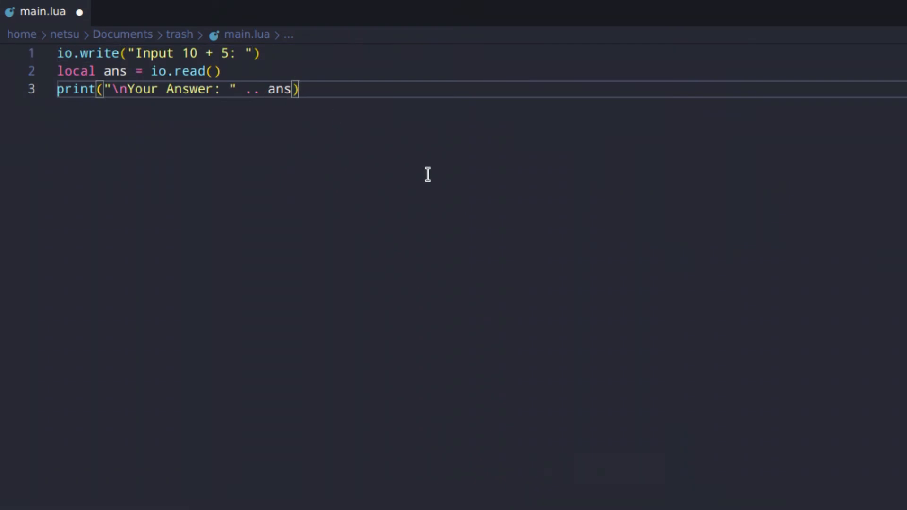
pyautogui.click(211, 71)
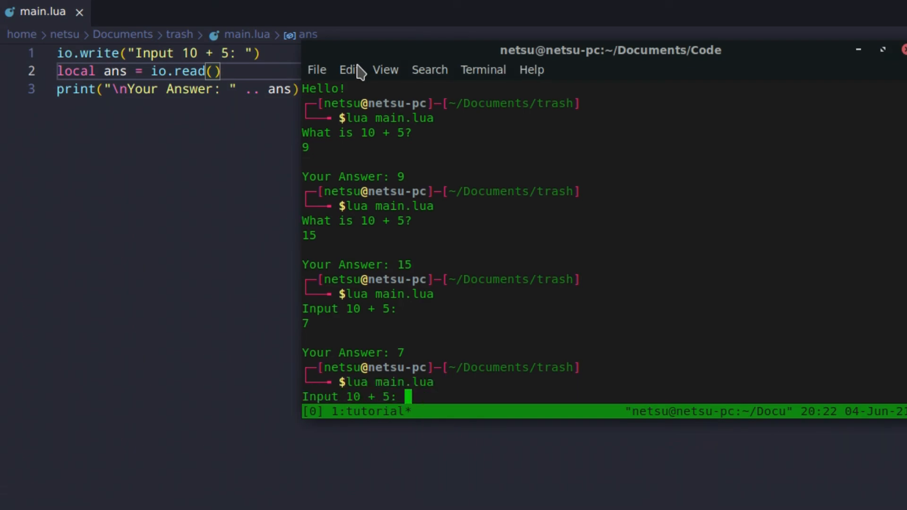
pyautogui.write('15')
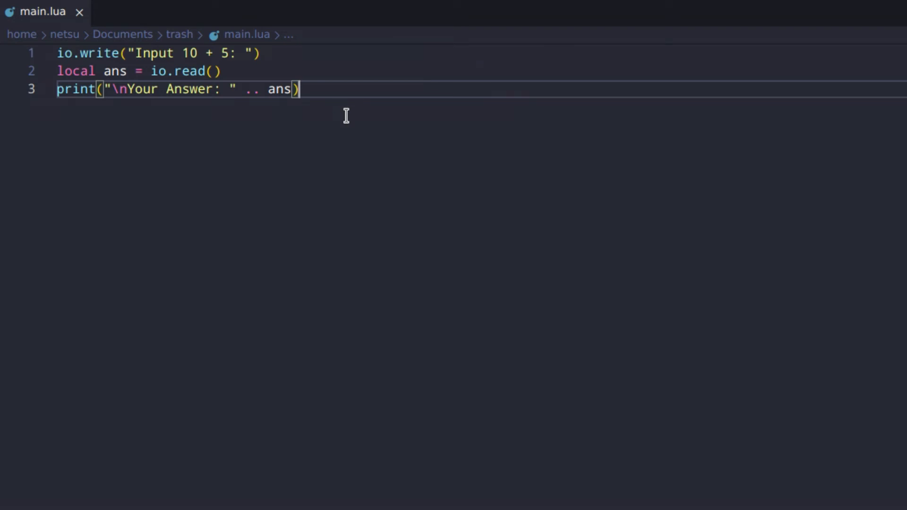
pyautogui.moveTo(297, 75)
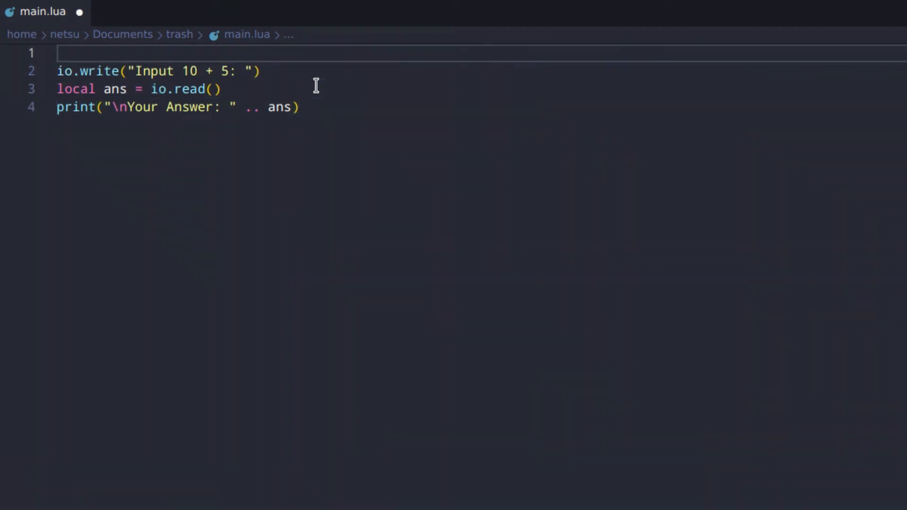
# - Declare local num1, num2 = 10, 5 and build the io.write prompt from num1 and num2
pyautogui.write('nu')
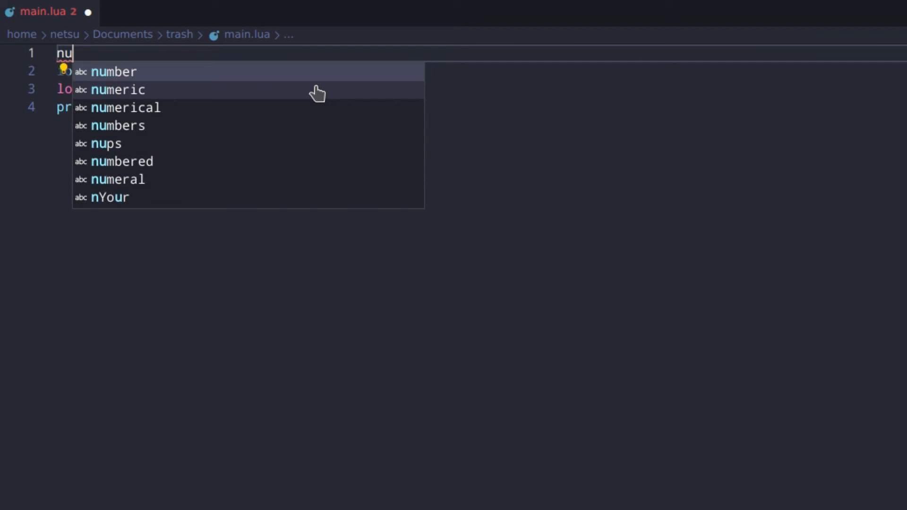
pyautogui.write('local num')
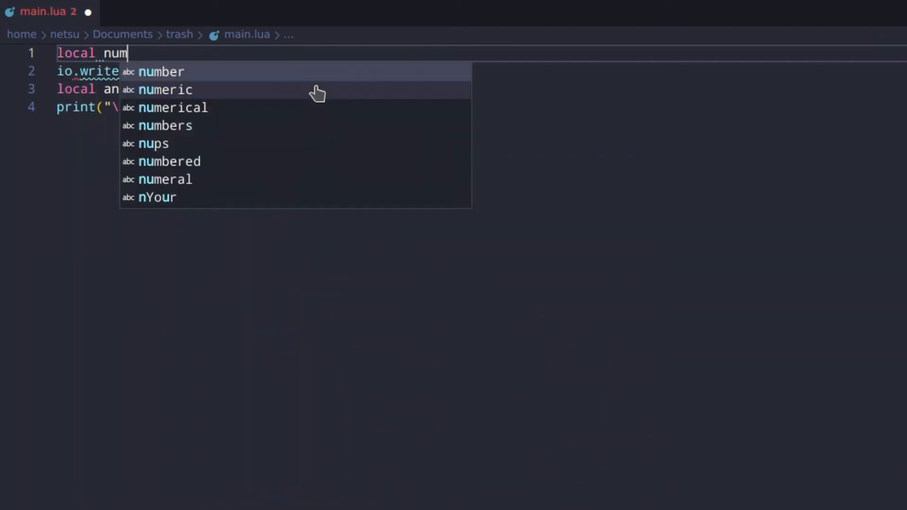
pyautogui.write('1, num2')
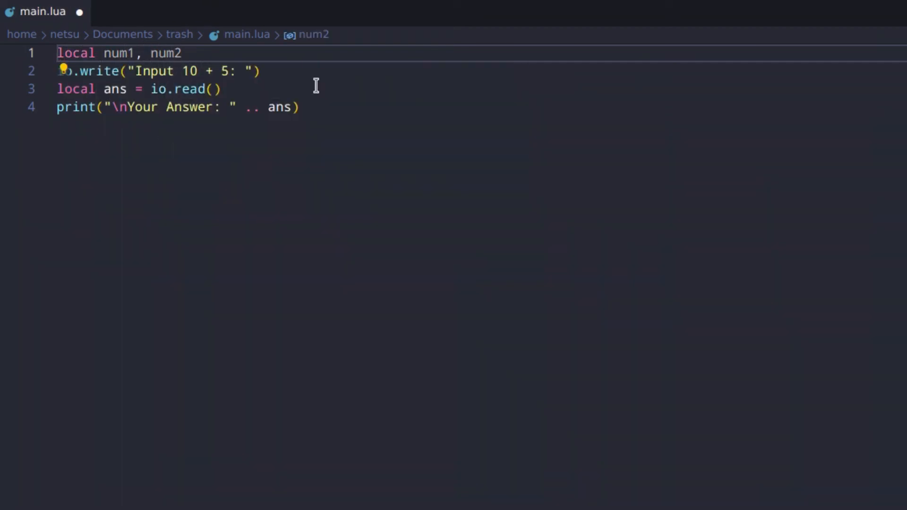
pyautogui.write('= 1')
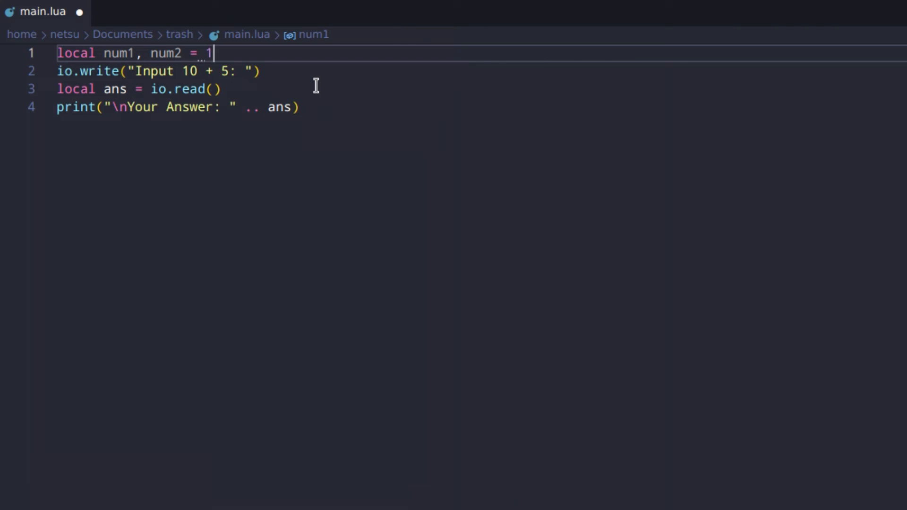
pyautogui.write('0, 5')
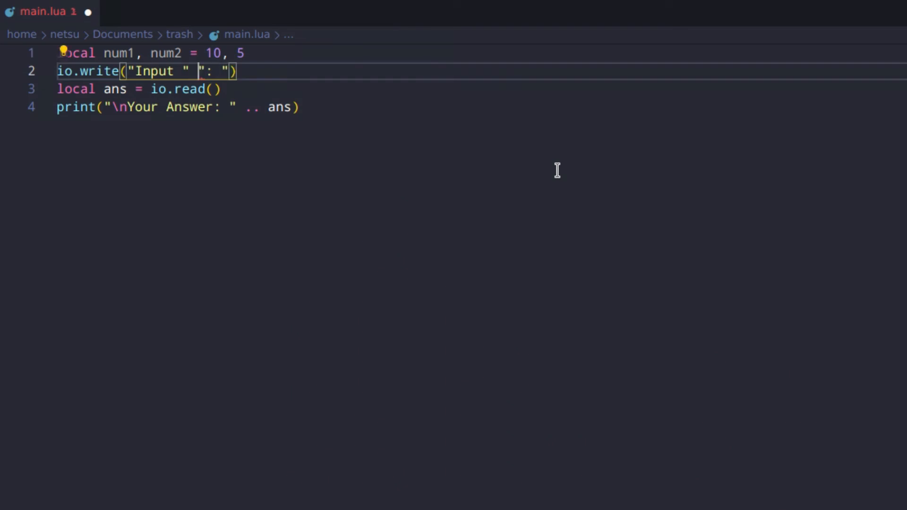
pyautogui.write('.. .. ..')
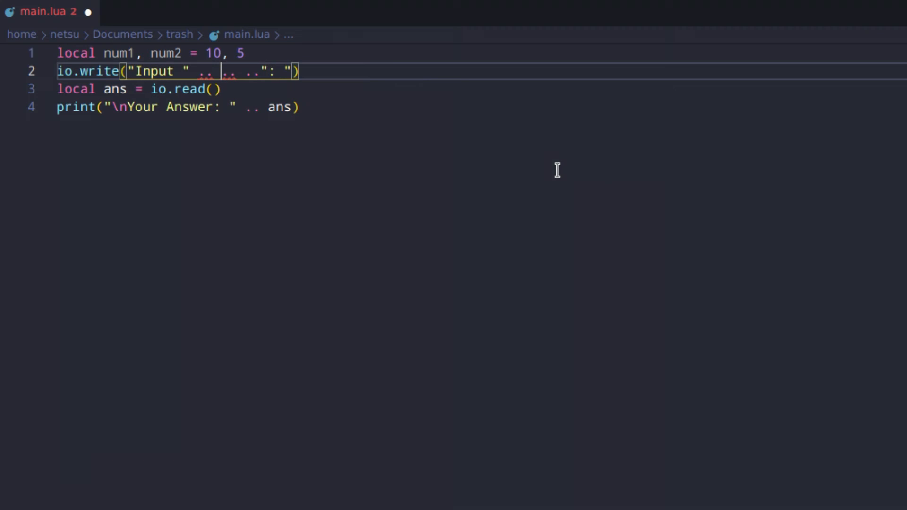
pyautogui.write('num1')
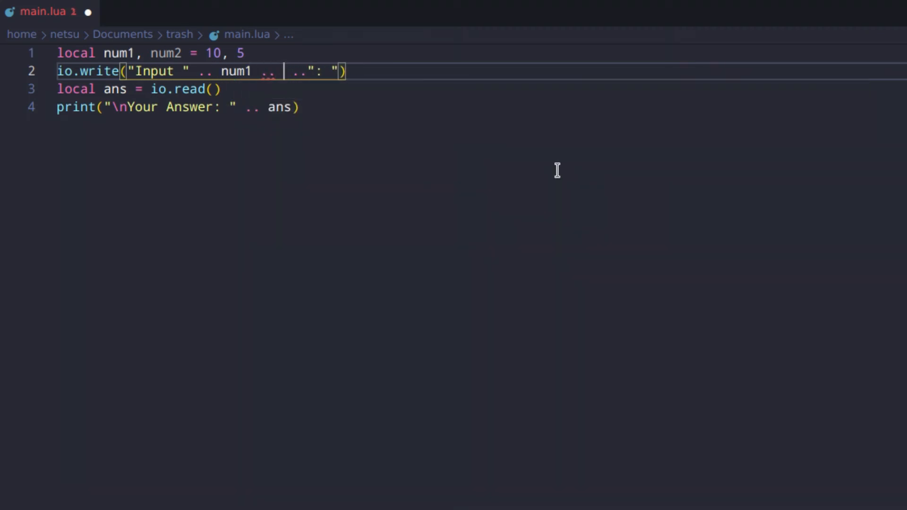
pyautogui.write('" + " .. n')
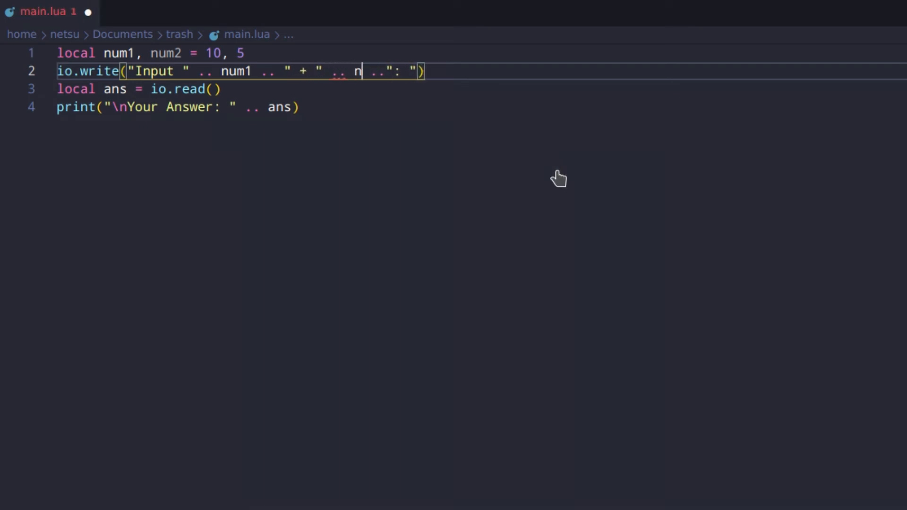
pyautogui.write('um2')
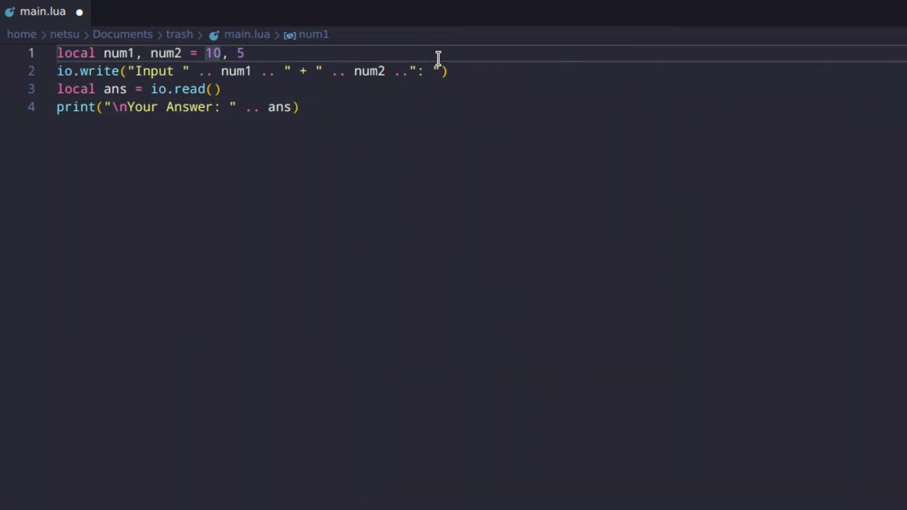
pyautogui.press('Enter')
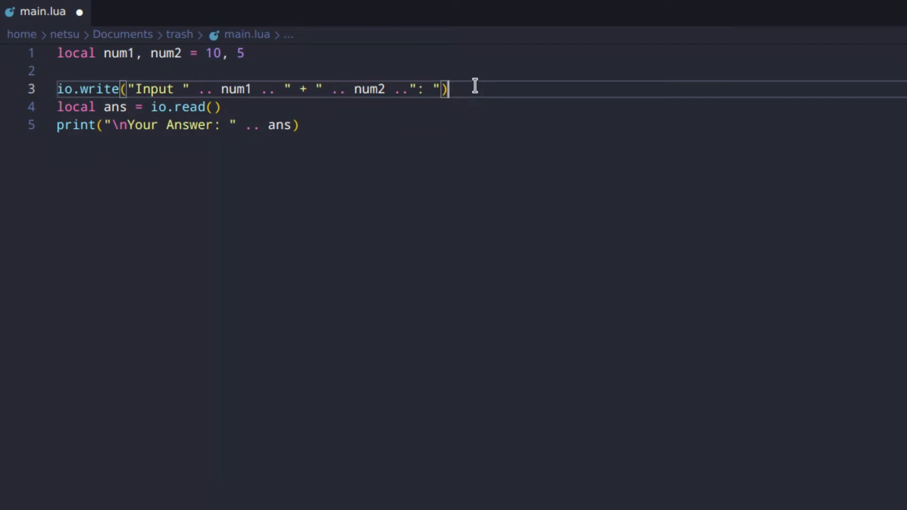
# - Add local true_ans = num1 + num2 to the script, followed by a blank line
pyautogui.click(211, 108)
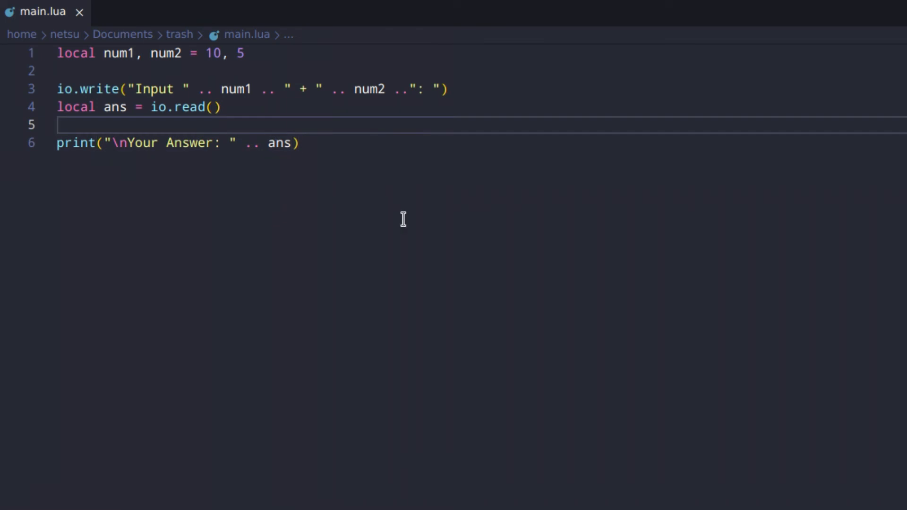
pyautogui.press('Enter')
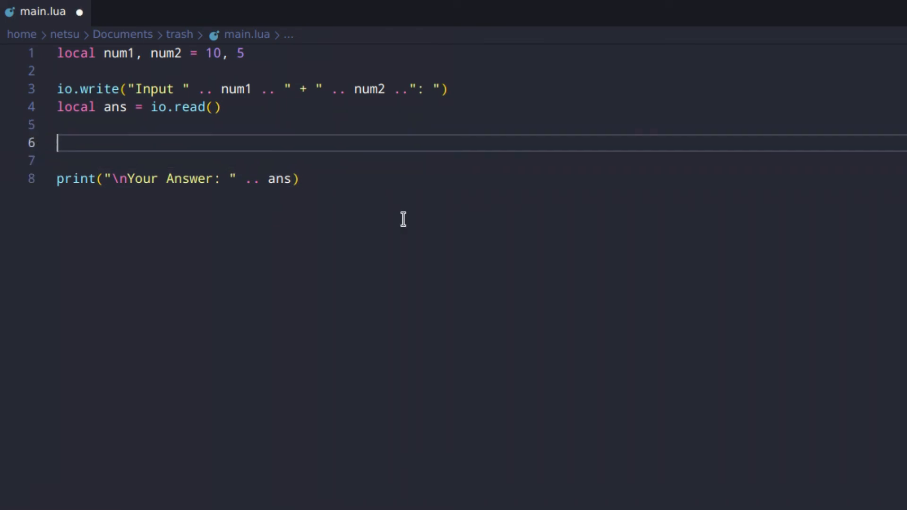
pyautogui.write('if')
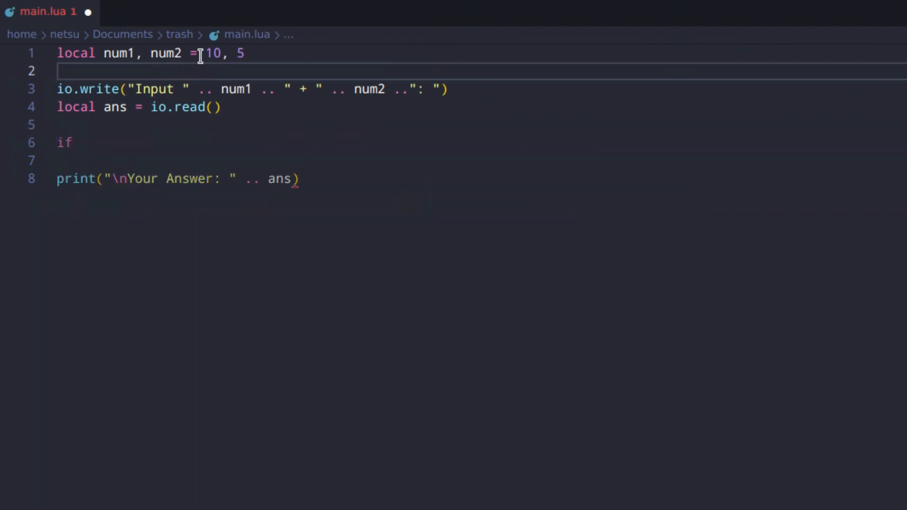
pyautogui.write('loca')
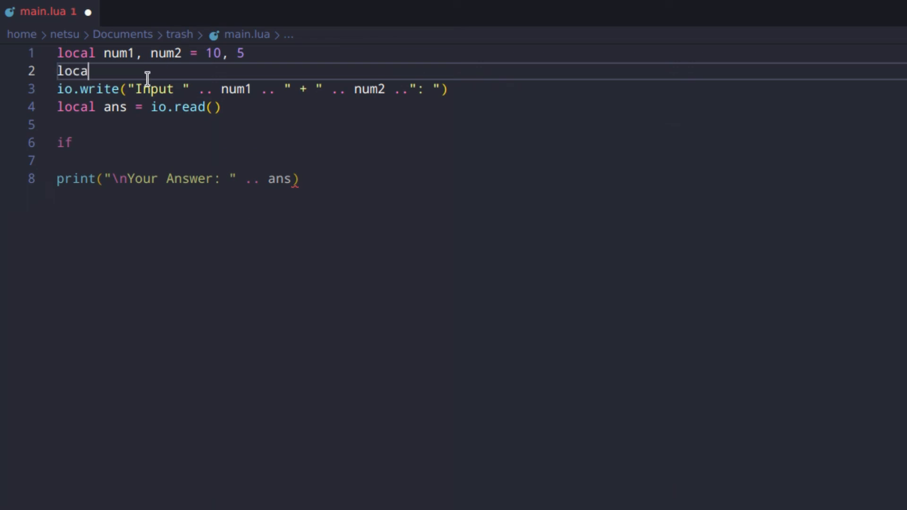
pyautogui.write('ttue')
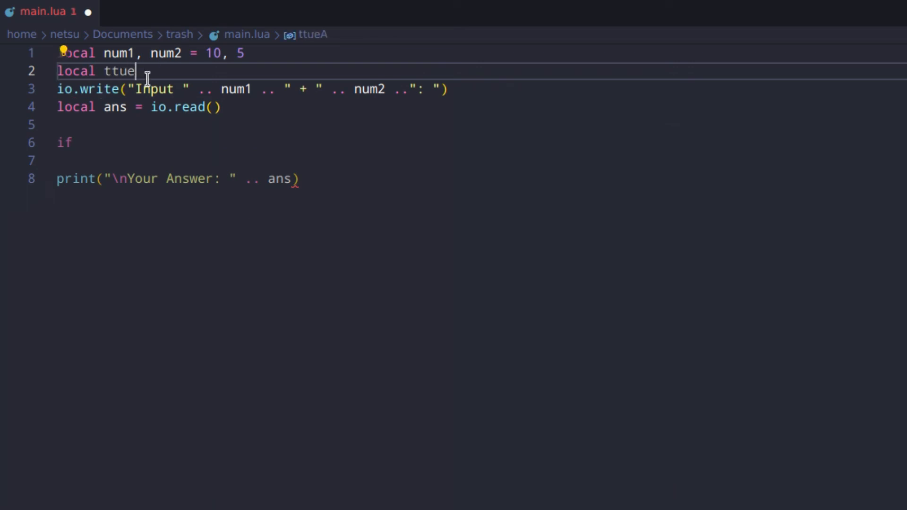
pyautogui.write('_ans =')
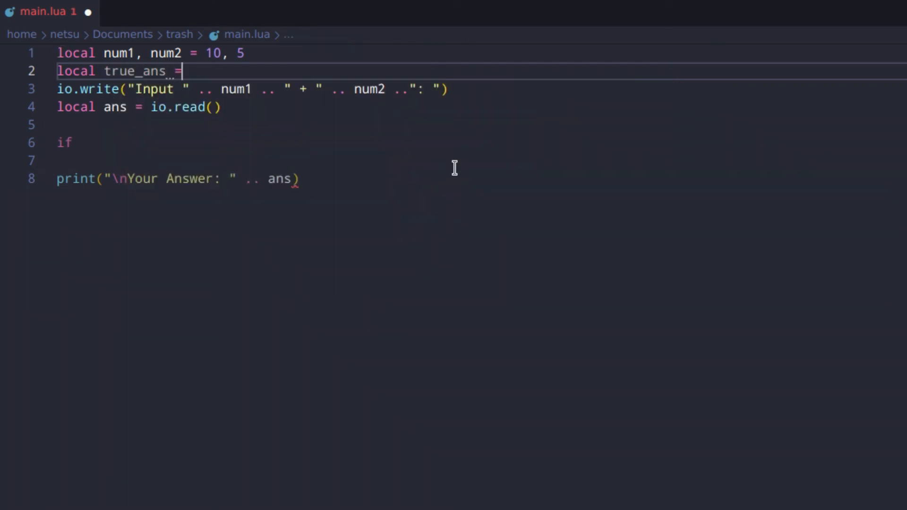
pyautogui.write('num1 +')
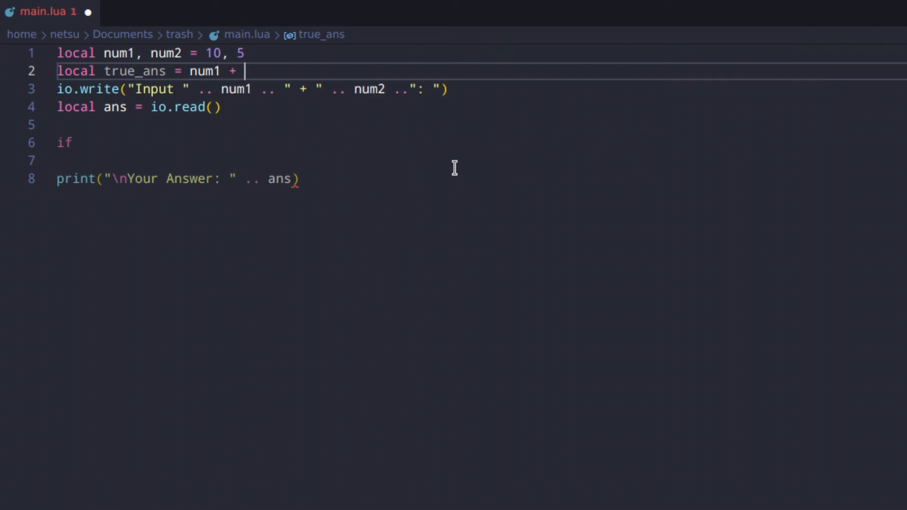
pyautogui.write('num2')
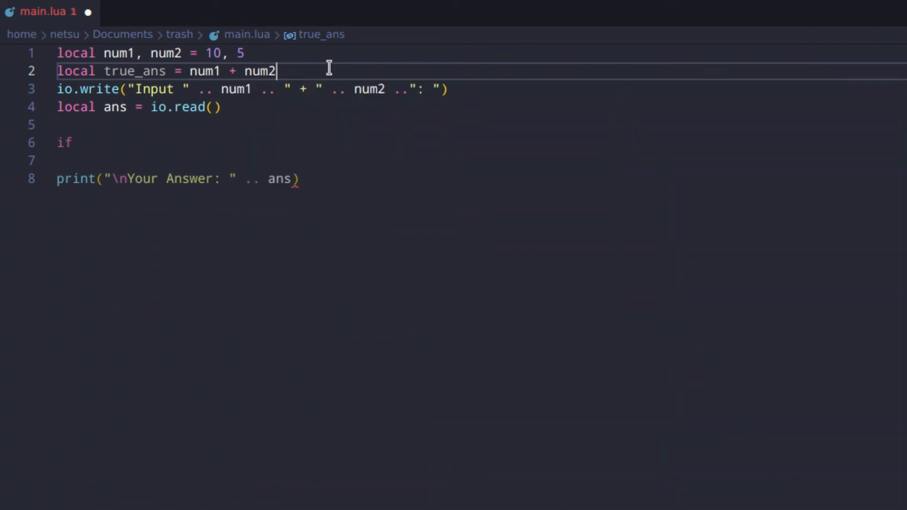
pyautogui.press('Enter')
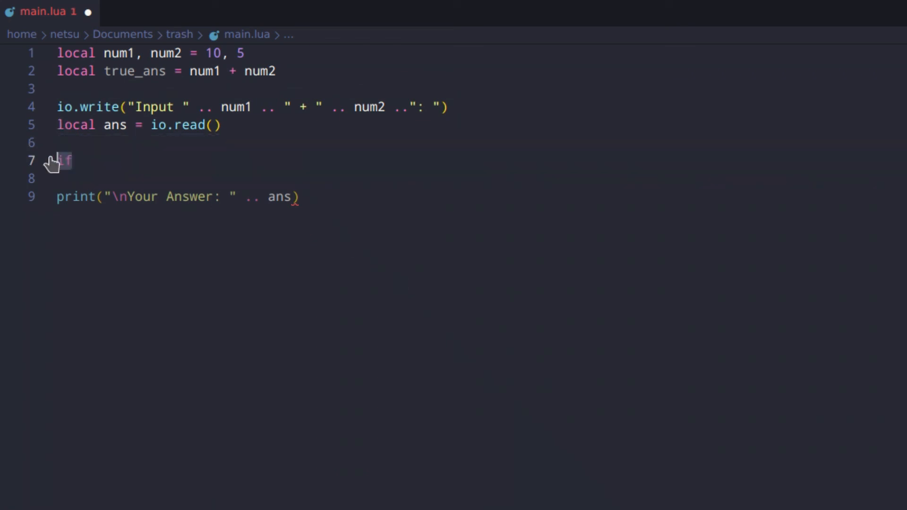
# - Write the condition if tonumber(ans) == true_ans then
pyautogui.write('if')
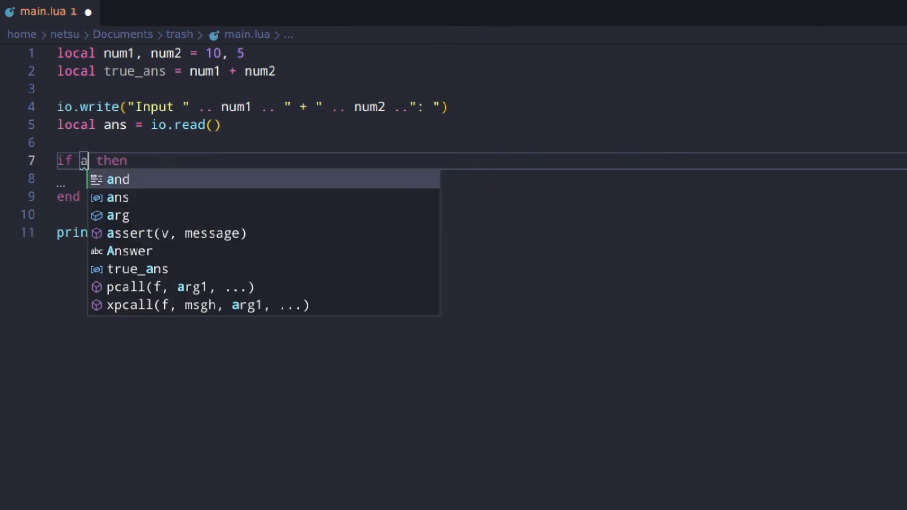
pyautogui.write('ns')
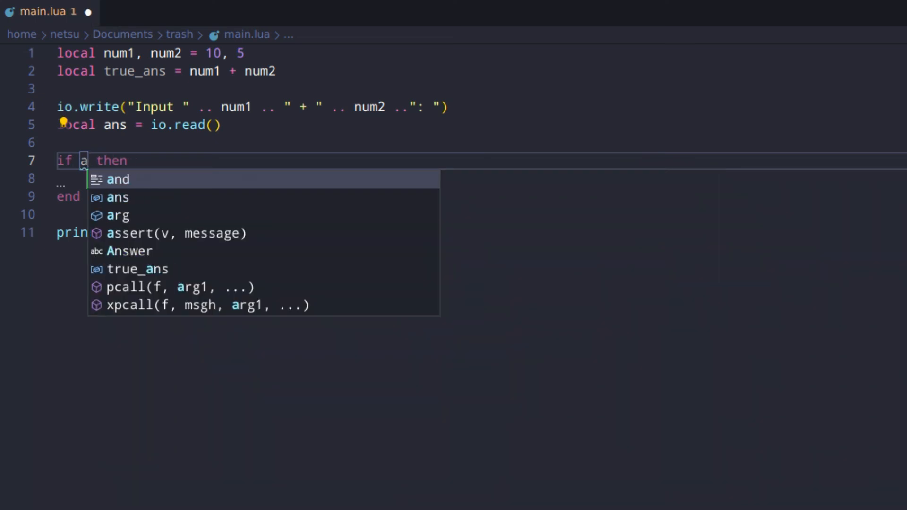
pyautogui.write('tonumber')
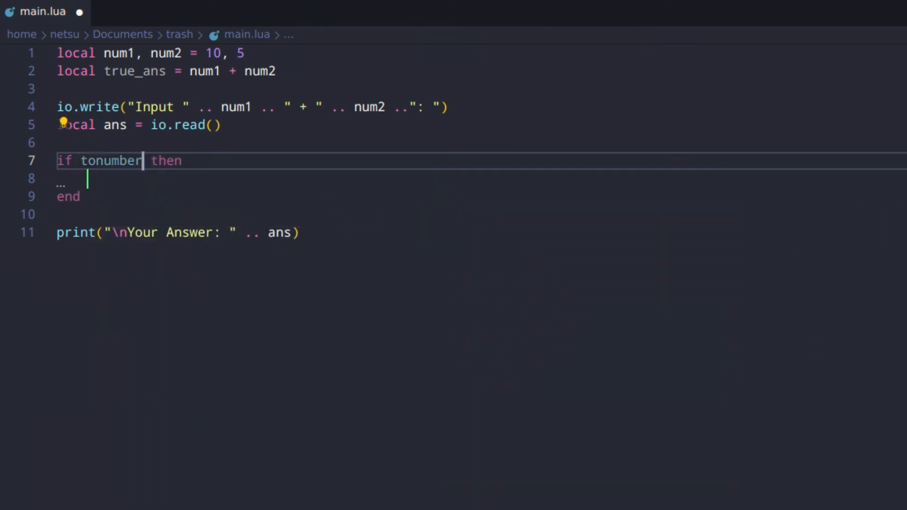
pyautogui.write('(')
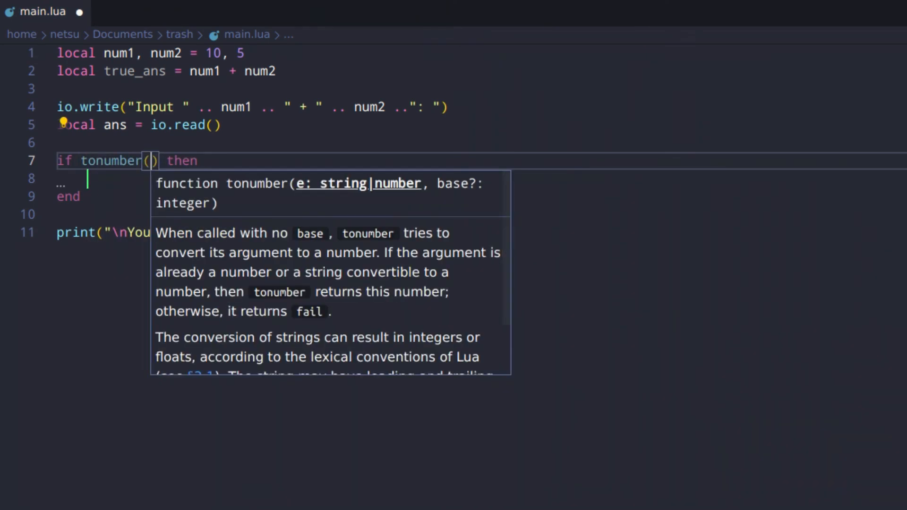
pyautogui.write('ans')
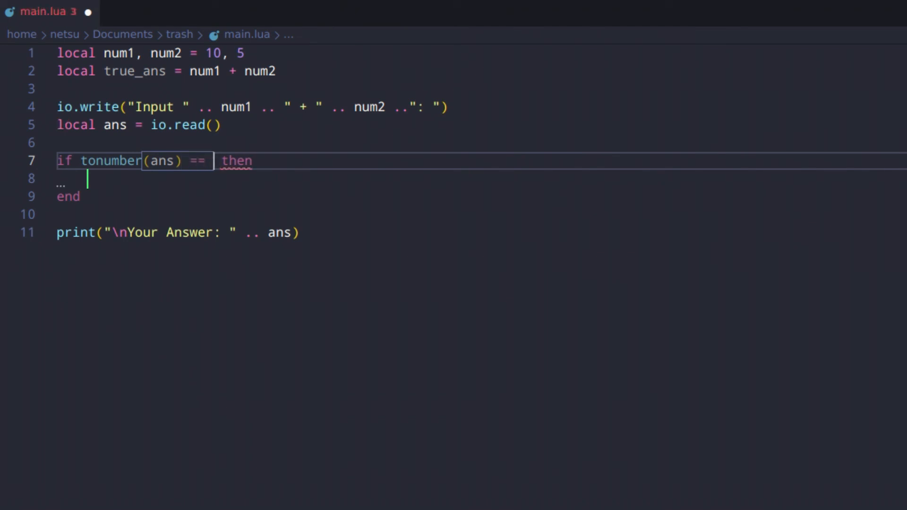
pyautogui.write('true')
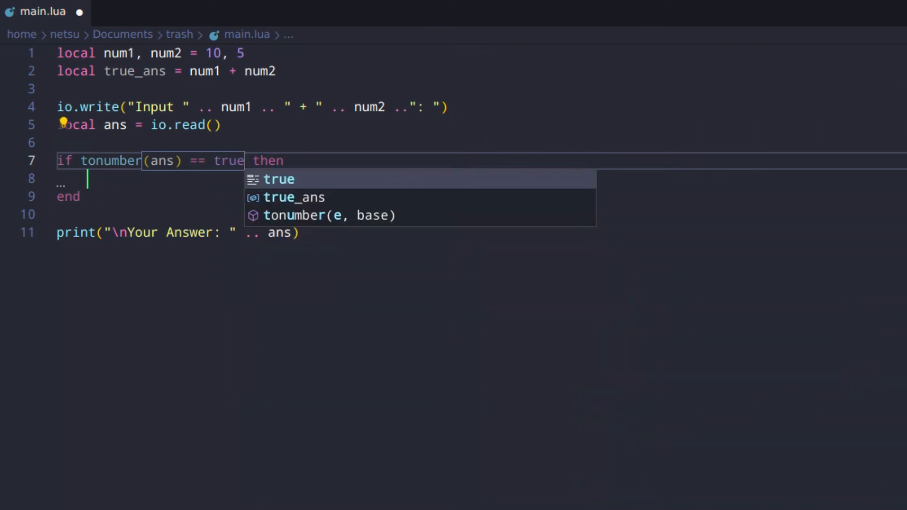
pyautogui.click(295, 198)
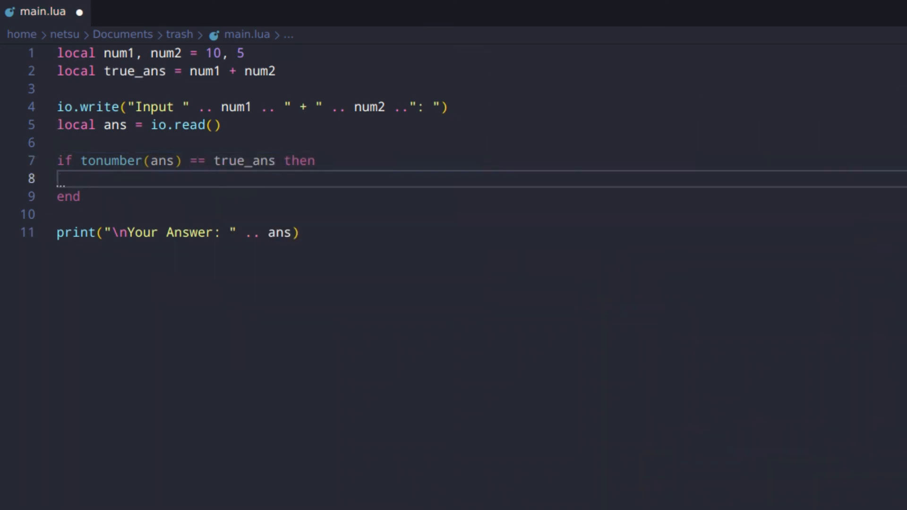
# - Print "You are correct!" in the if branch and add else before the final print
pyautogui.write('print()')
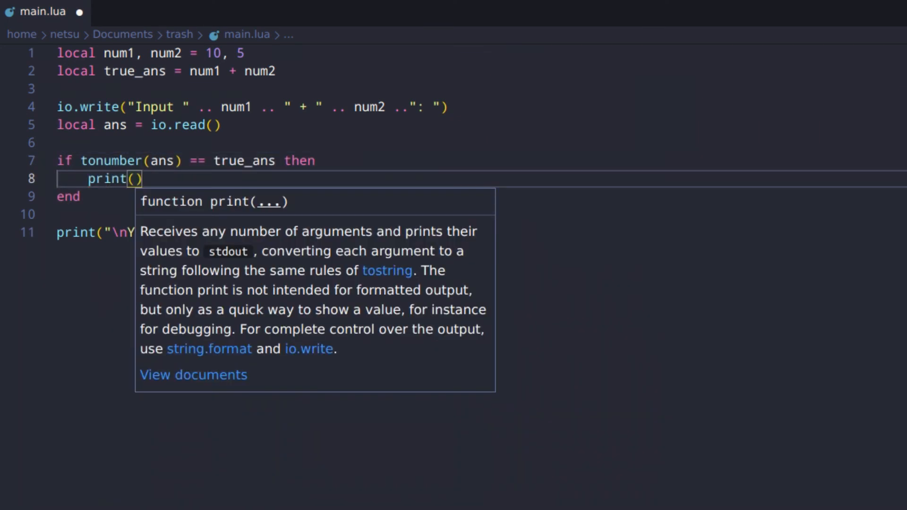
pyautogui.write('"You a')
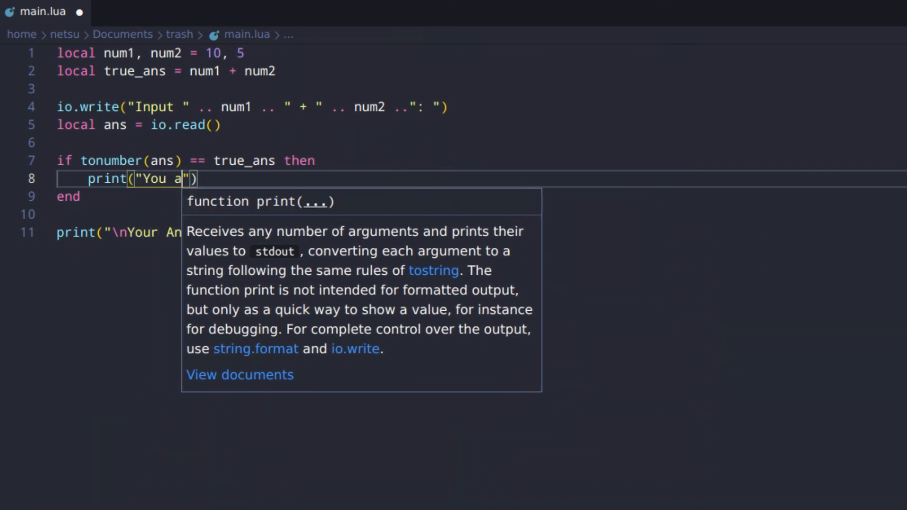
pyautogui.write('re correct')
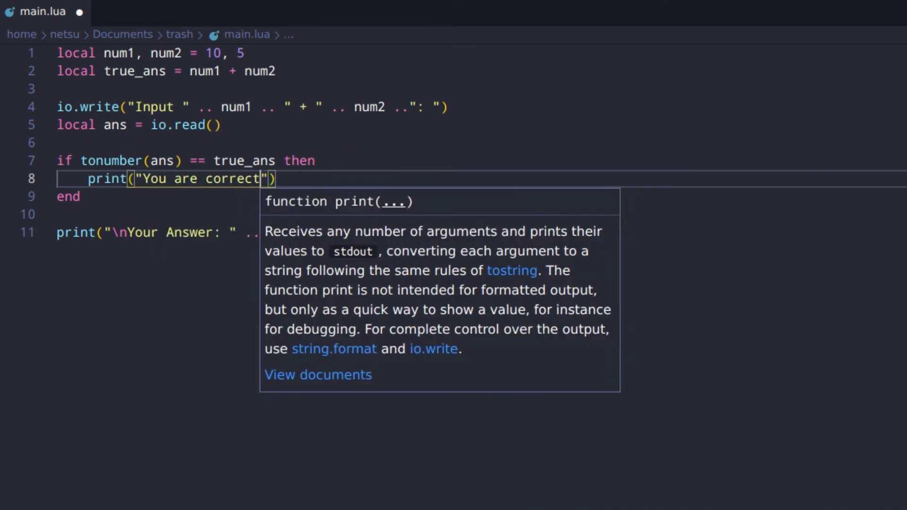
pyautogui.write('!')
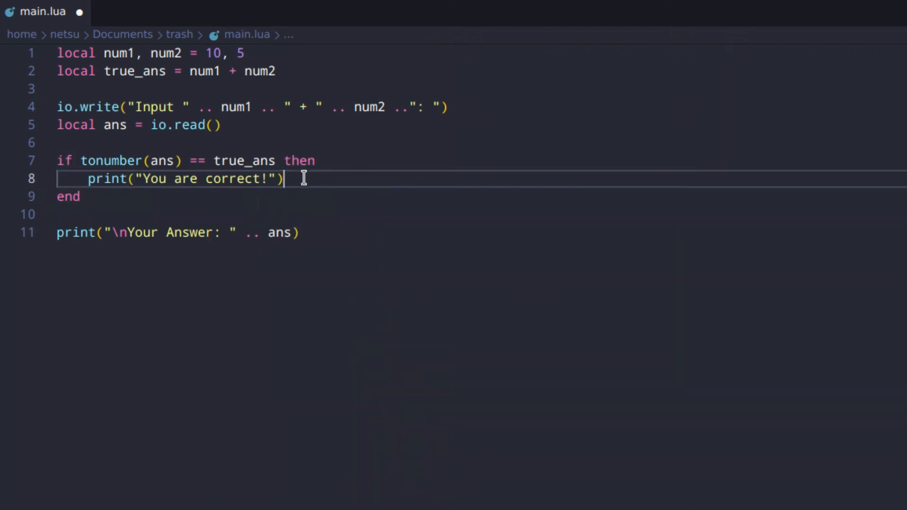
pyautogui.write('else')
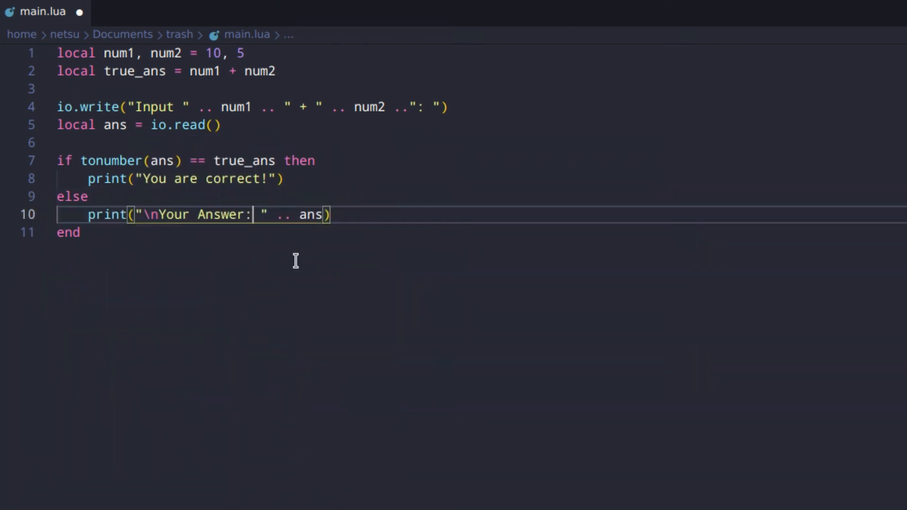
# - Make the else branch print the answer with ', is incorrect! Try again!' and test it with 7
pyautogui.press('Backspace')
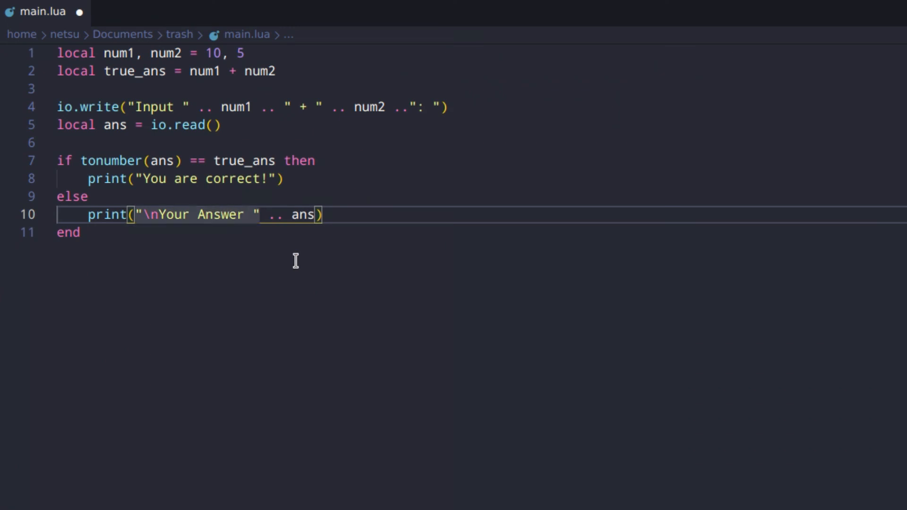
pyautogui.write('answer')
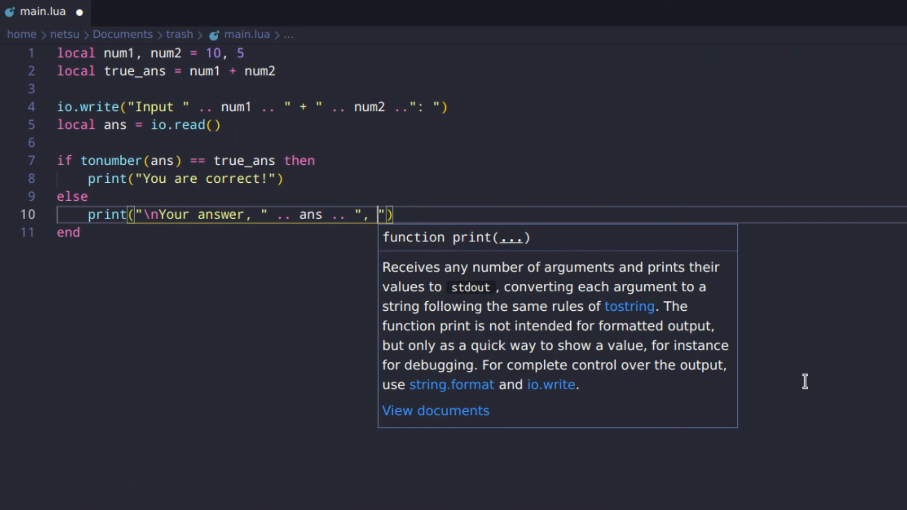
pyautogui.write('is incorret')
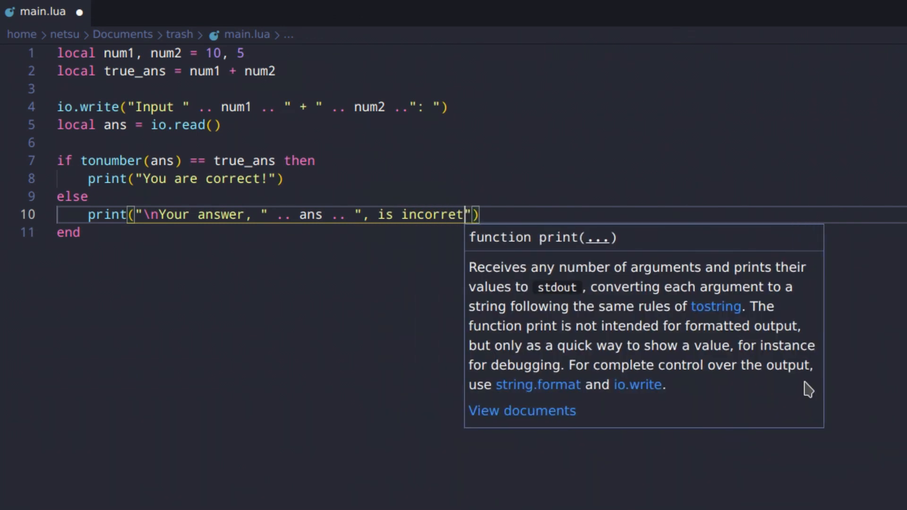
pyautogui.write('! Trye')
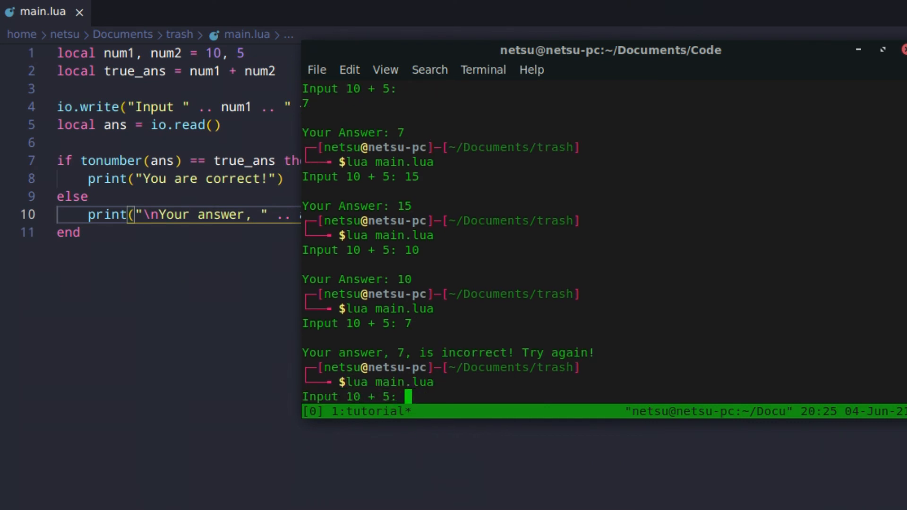
# - Answer 15 at the Input 10 + 5 prompt to get "You are correct!"
pyautogui.write('15')
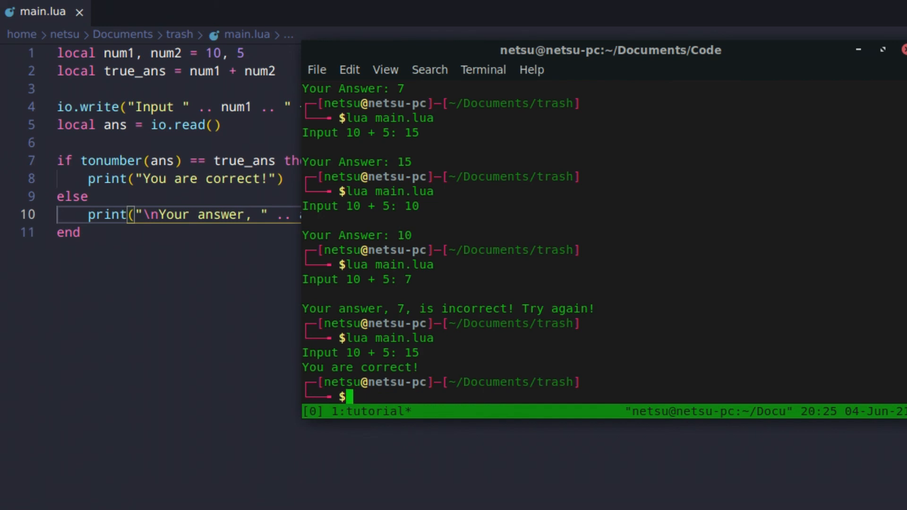
pyautogui.moveTo(811, 386)
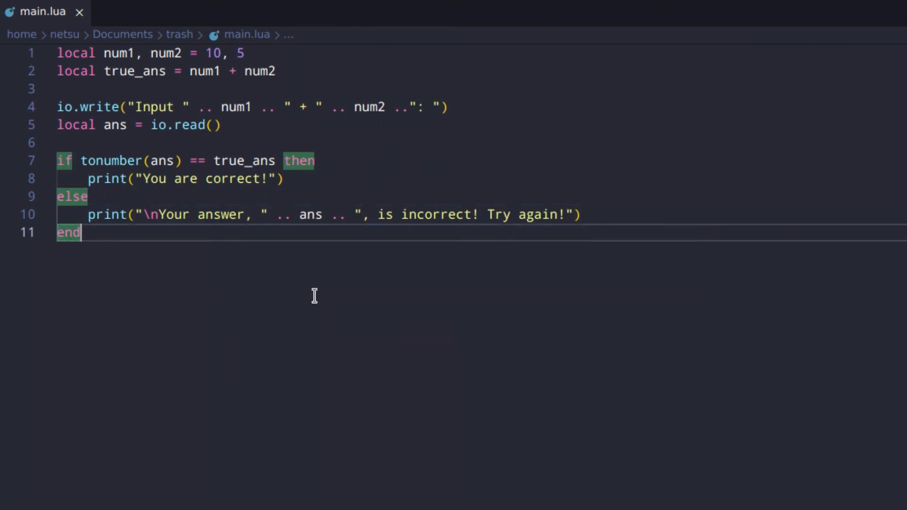
# - Switch windows to SimpleScreenRecorder to show its recording controls over the editor
pyautogui.click(710, 384)
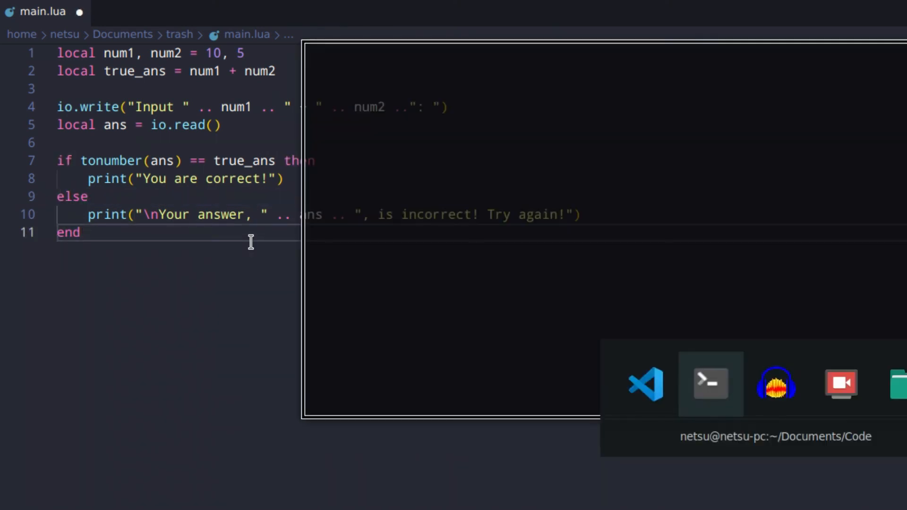
pyautogui.click(776, 383)
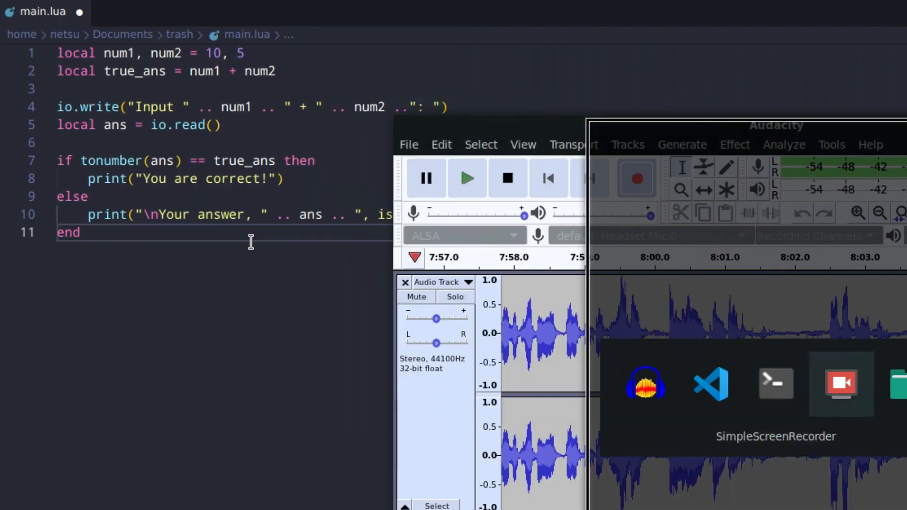
pyautogui.click(840, 384)
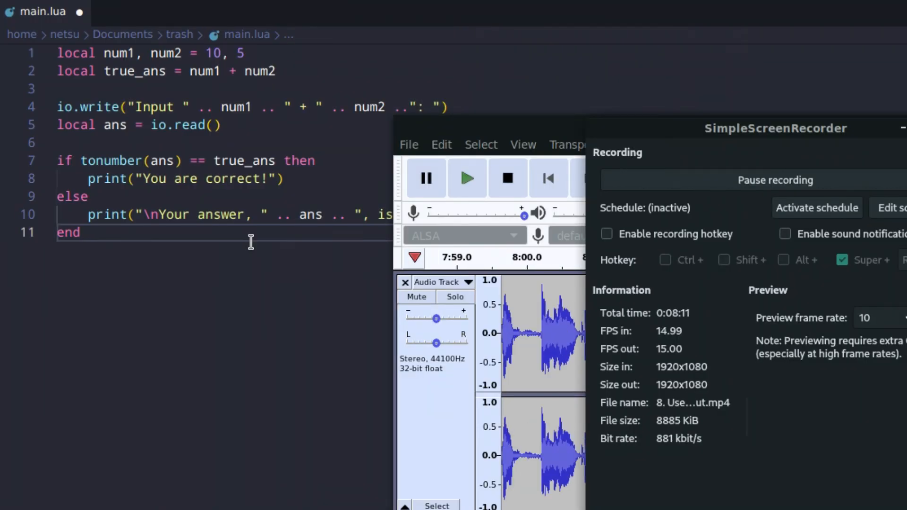